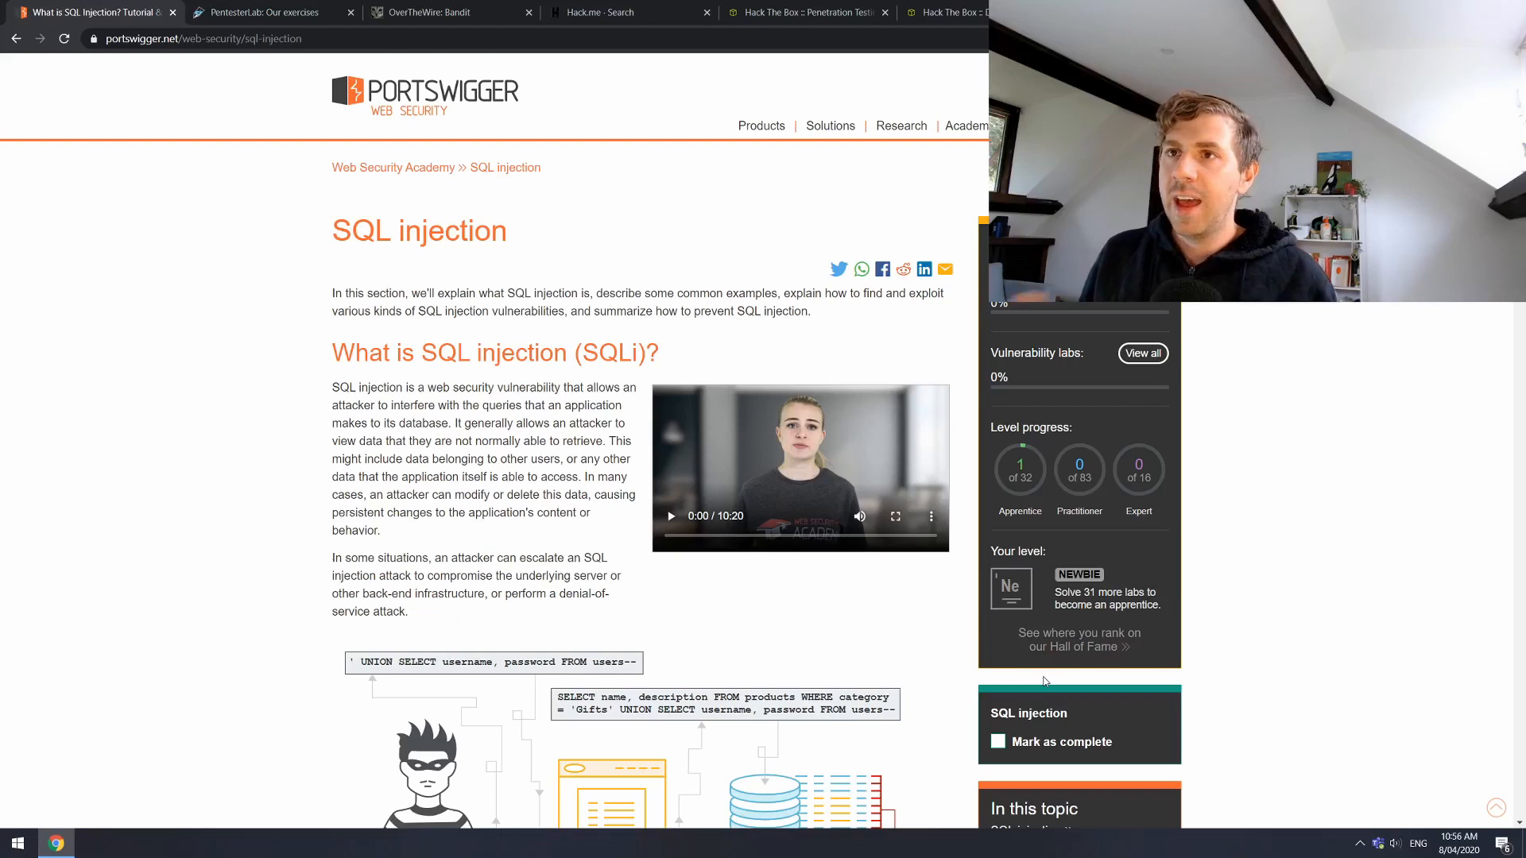
- Scroll through the SQL injection article and on to the DOM clobbering section of DOM-based vulnerabilities
scroll("down", 3)
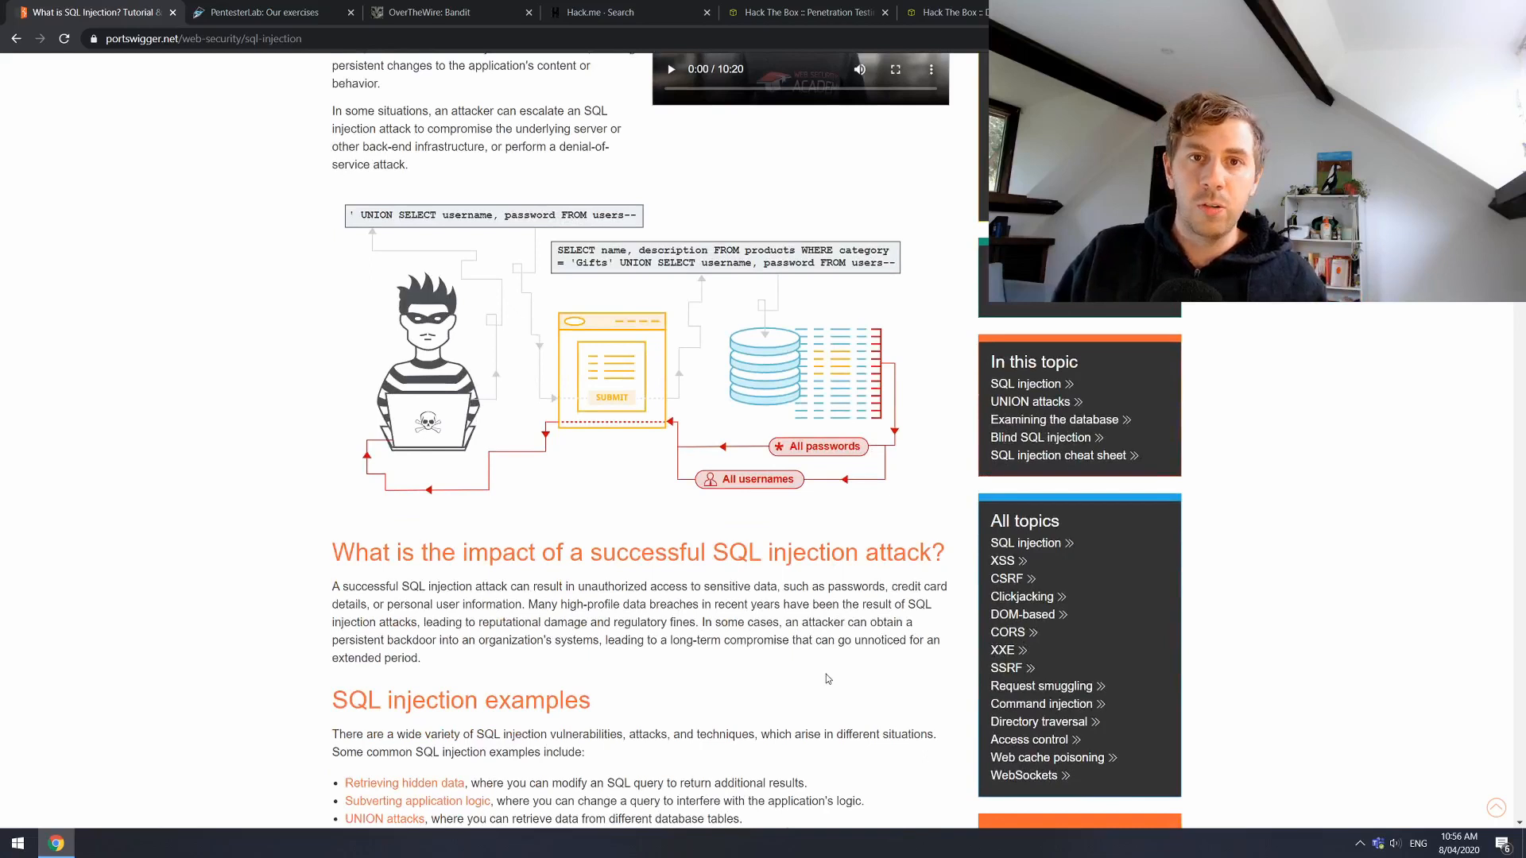
scroll("down", 3)
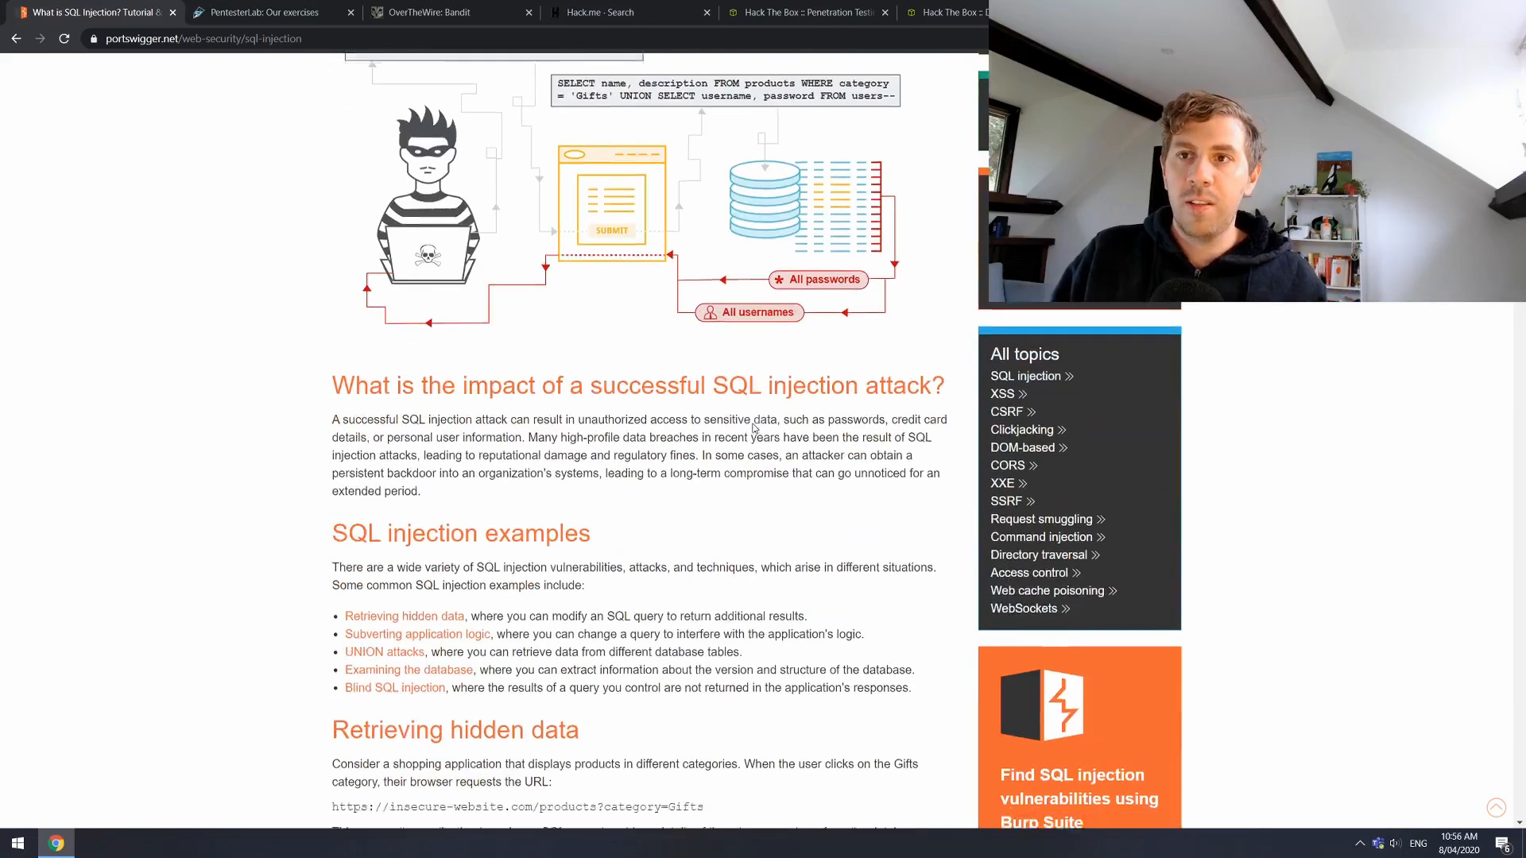
scroll("down", 3)
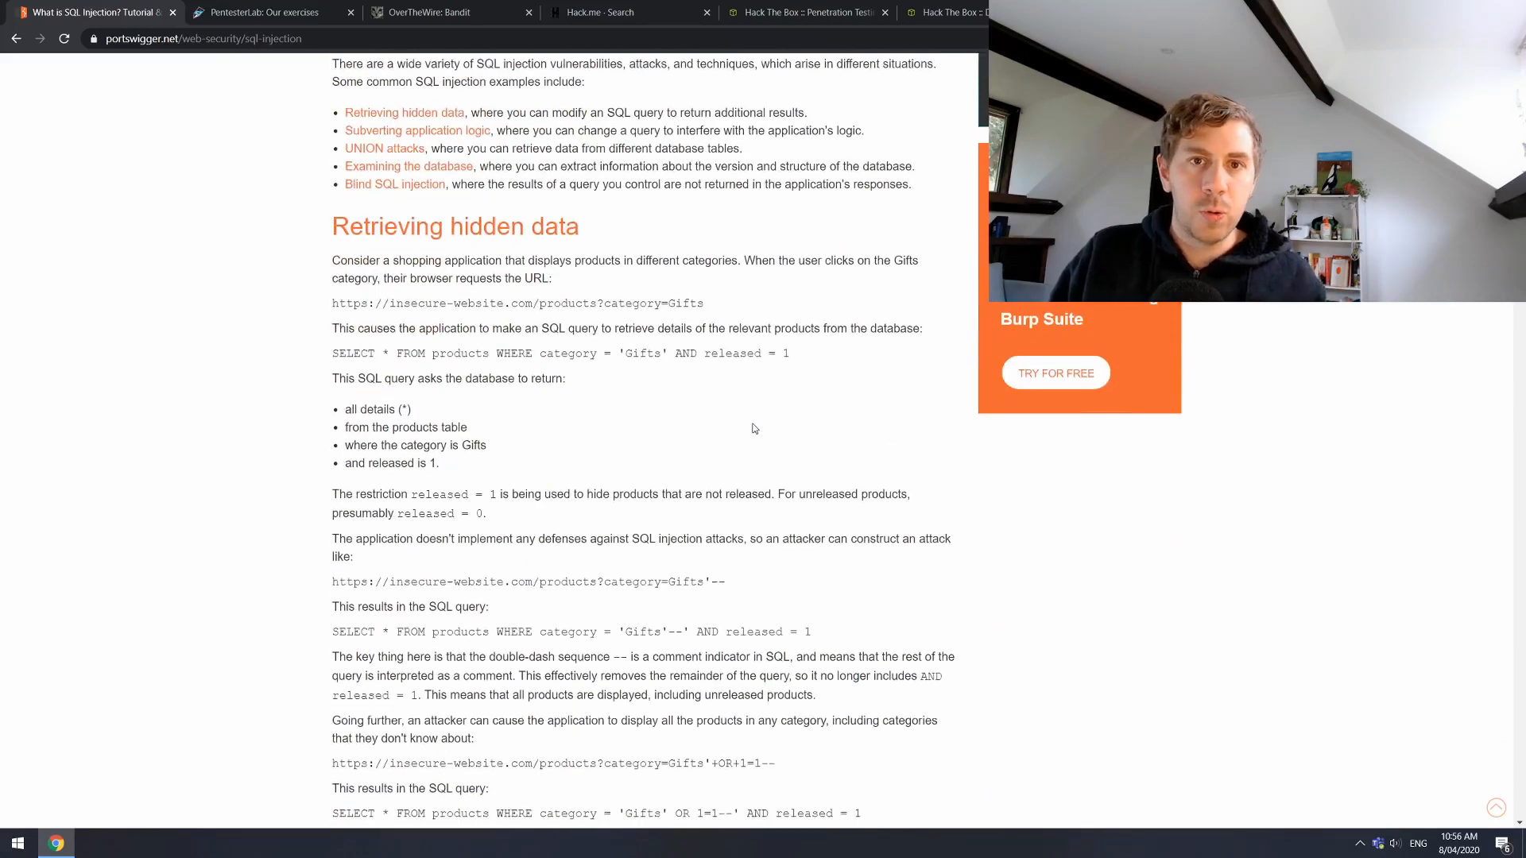
scroll("down", 3)
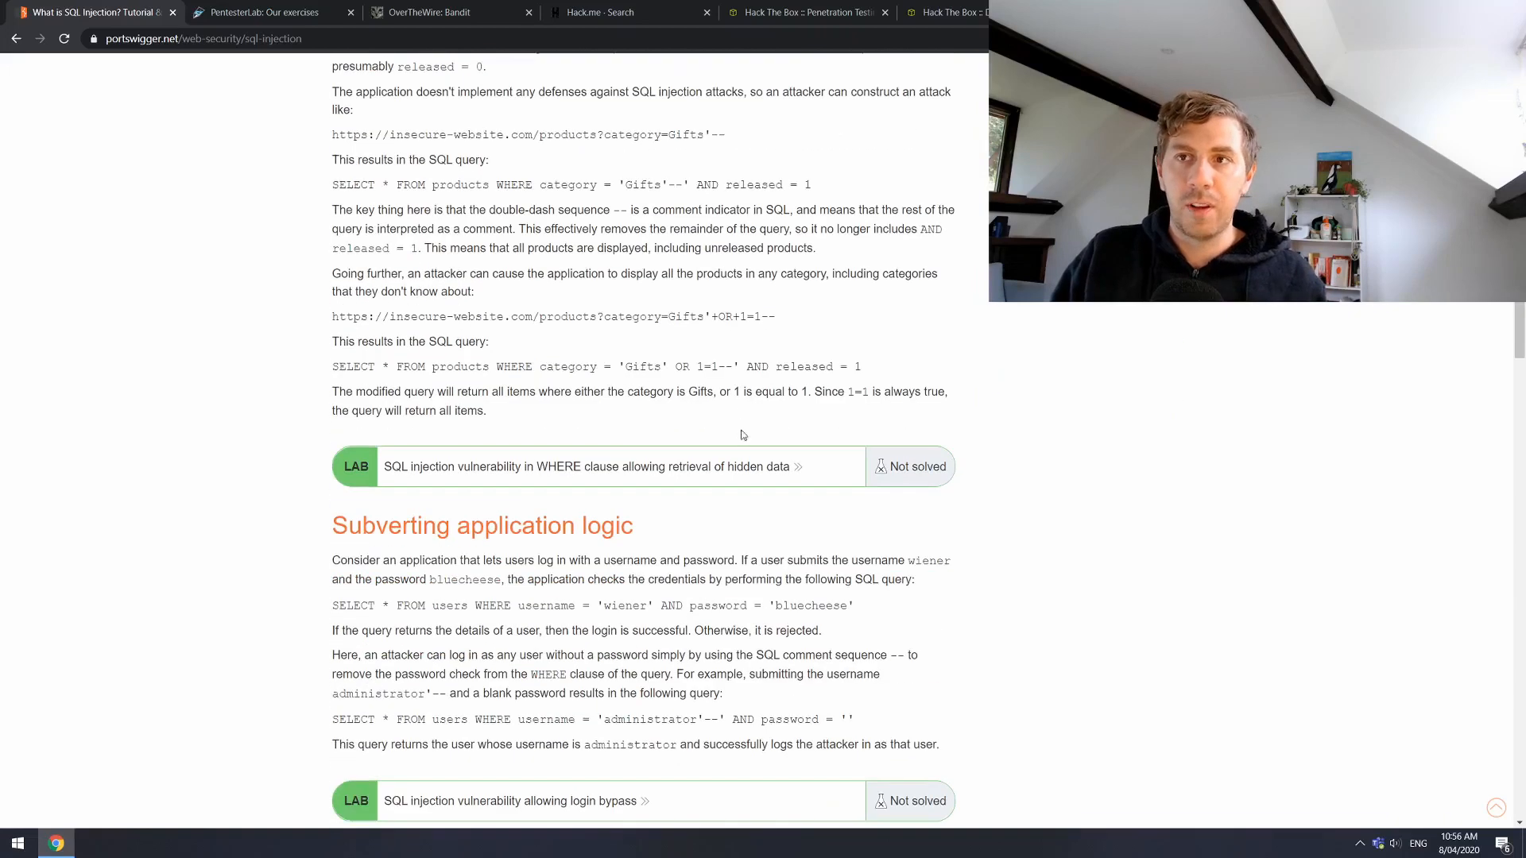
scroll("down", 3)
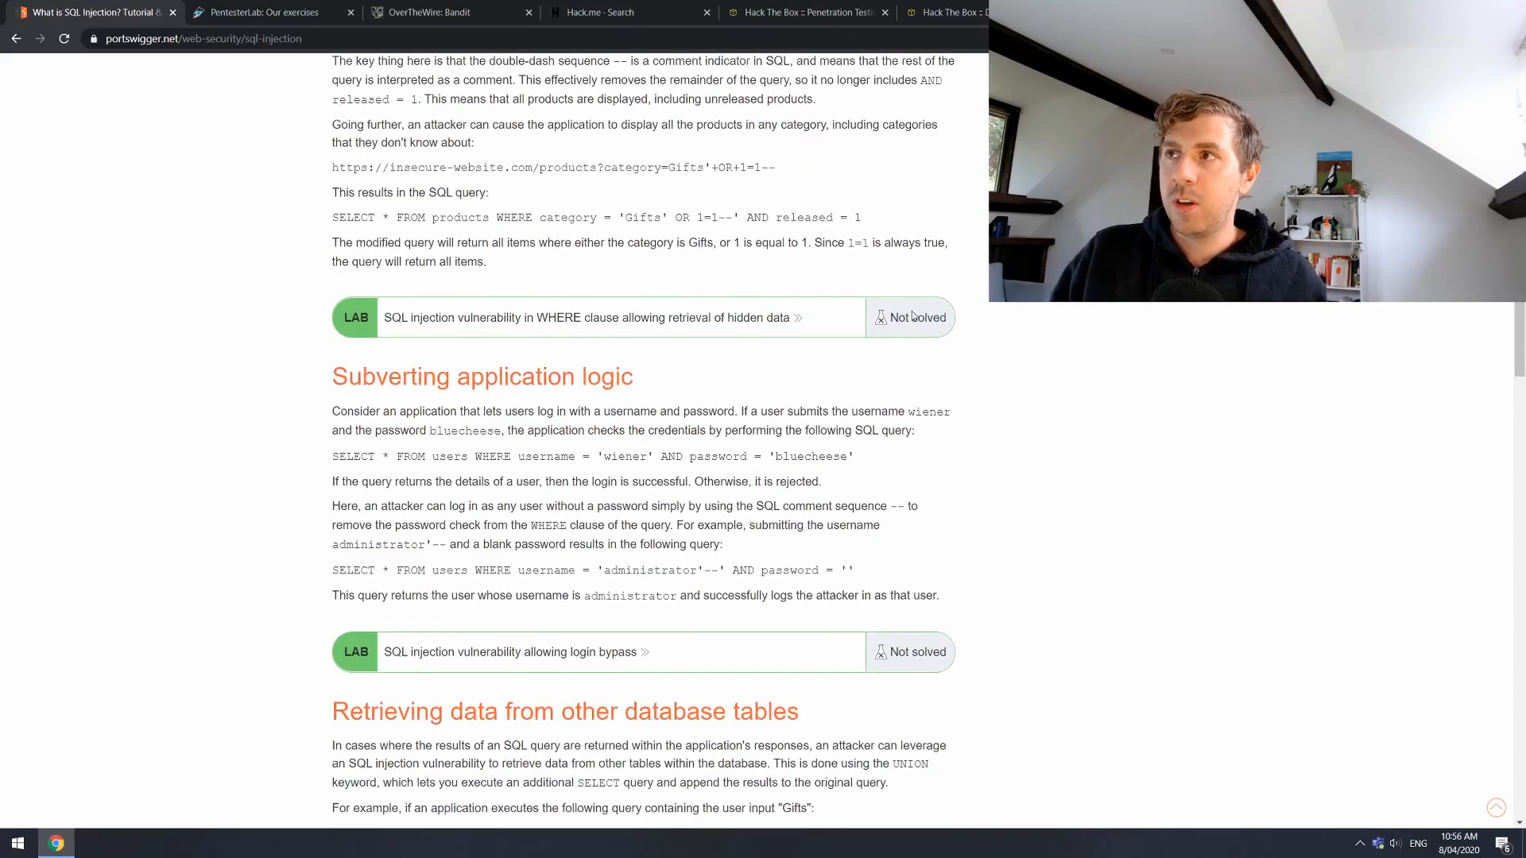
scroll("down", 3)
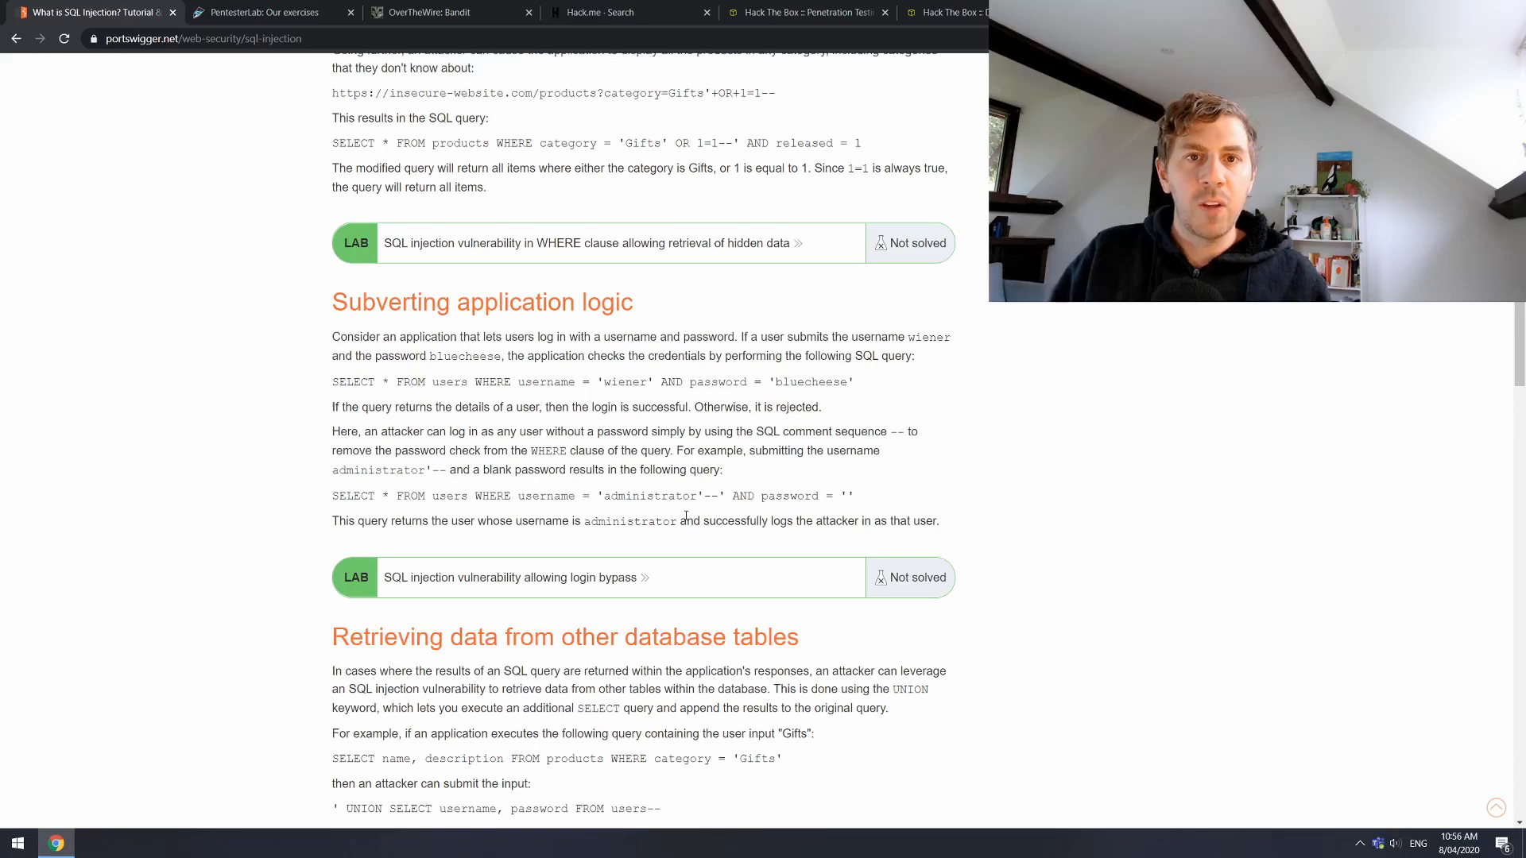
scroll("down", 3)
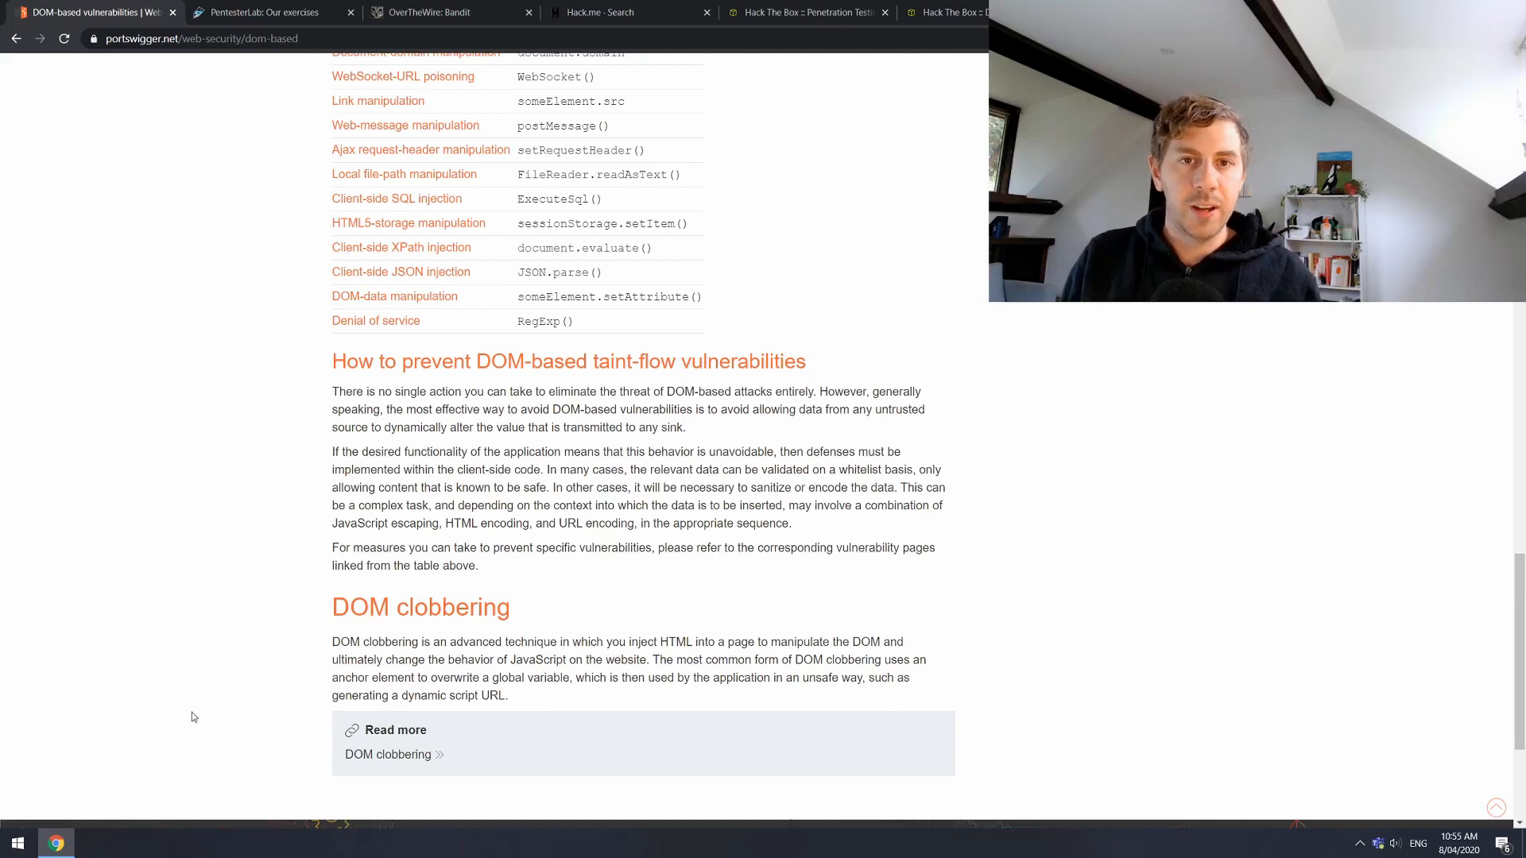
- Switch to the PentesterLab exercises listing
left_click(270, 11)
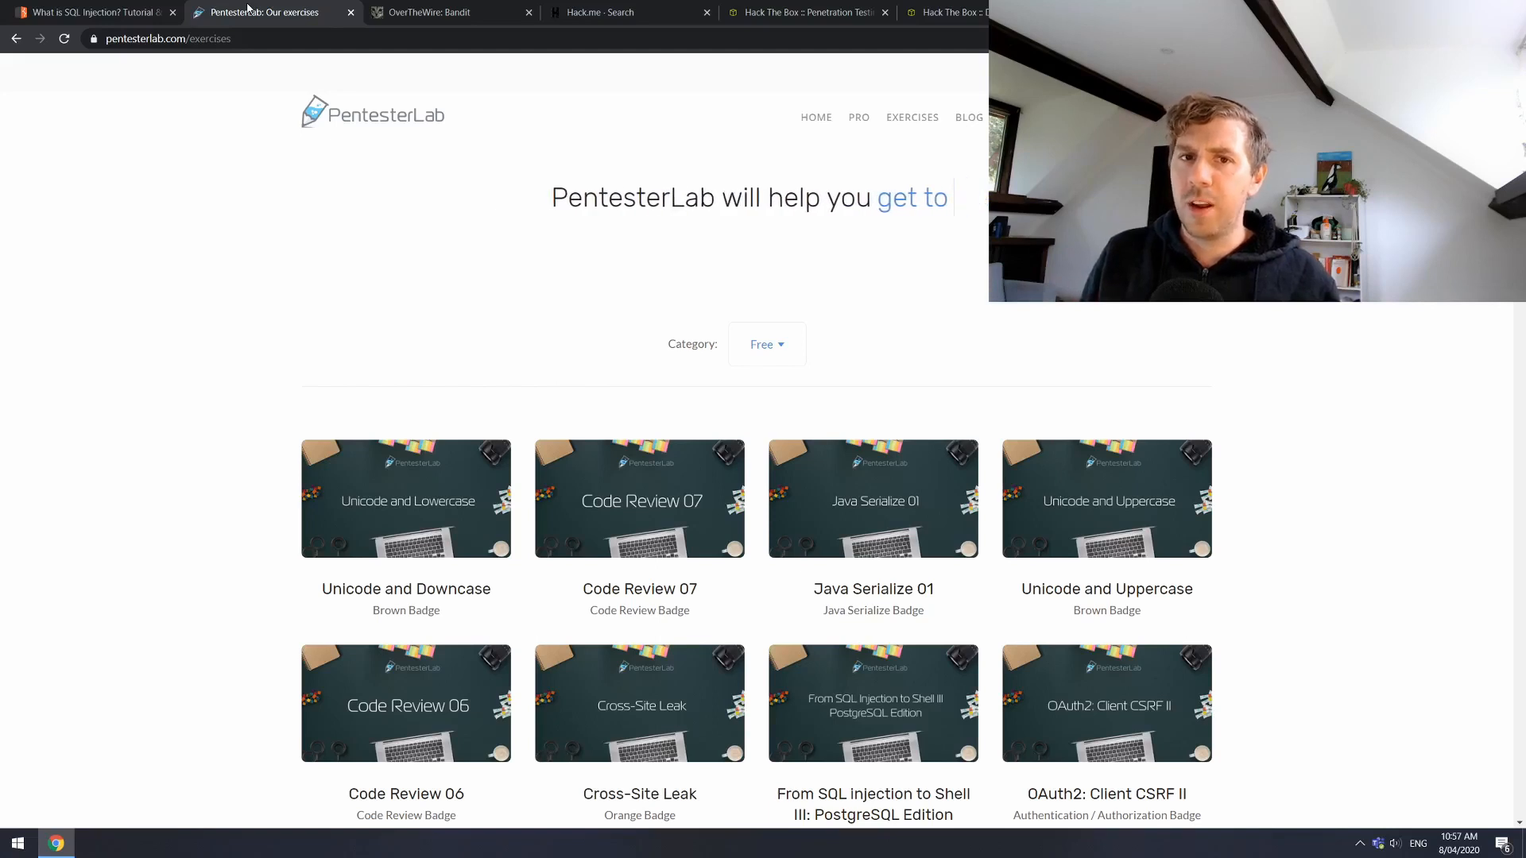
- Scroll the Free exercises grid toward the PHP phar:// exercise card
scroll("down", 3)
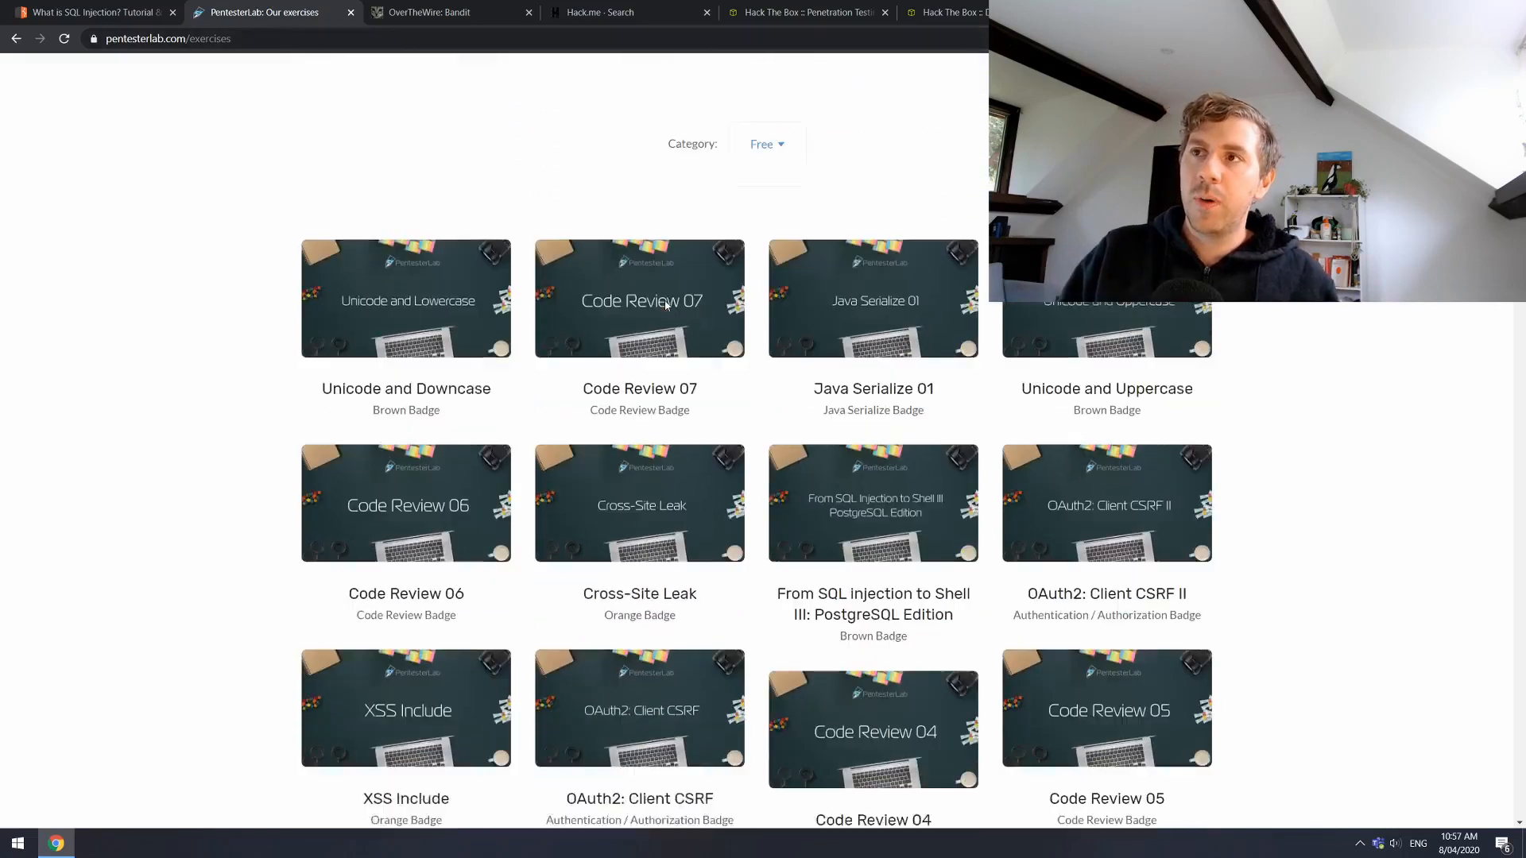
scroll("down", 3)
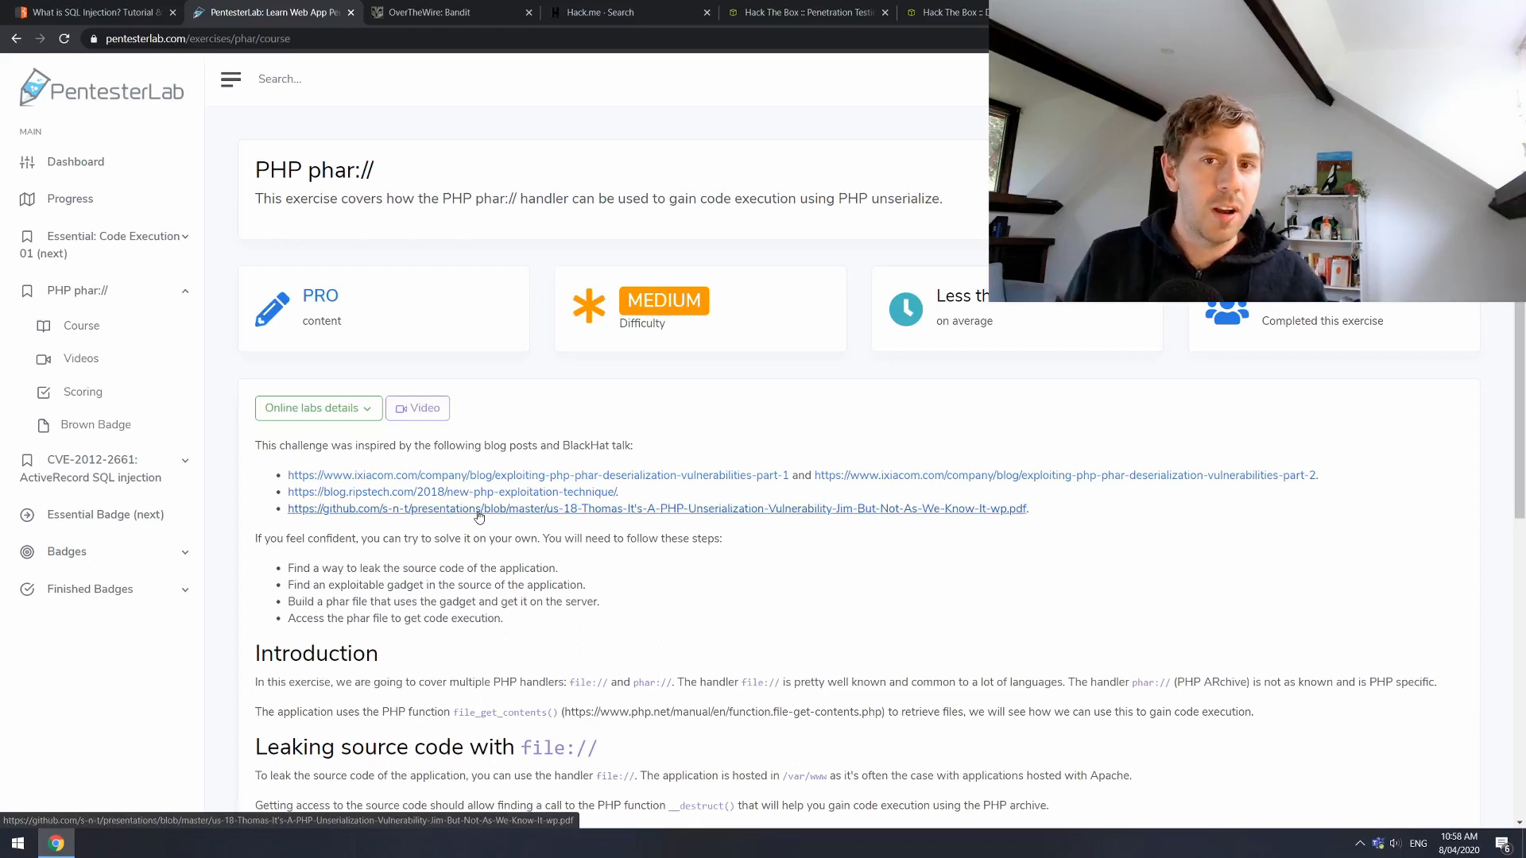
mouse_move(466, 513)
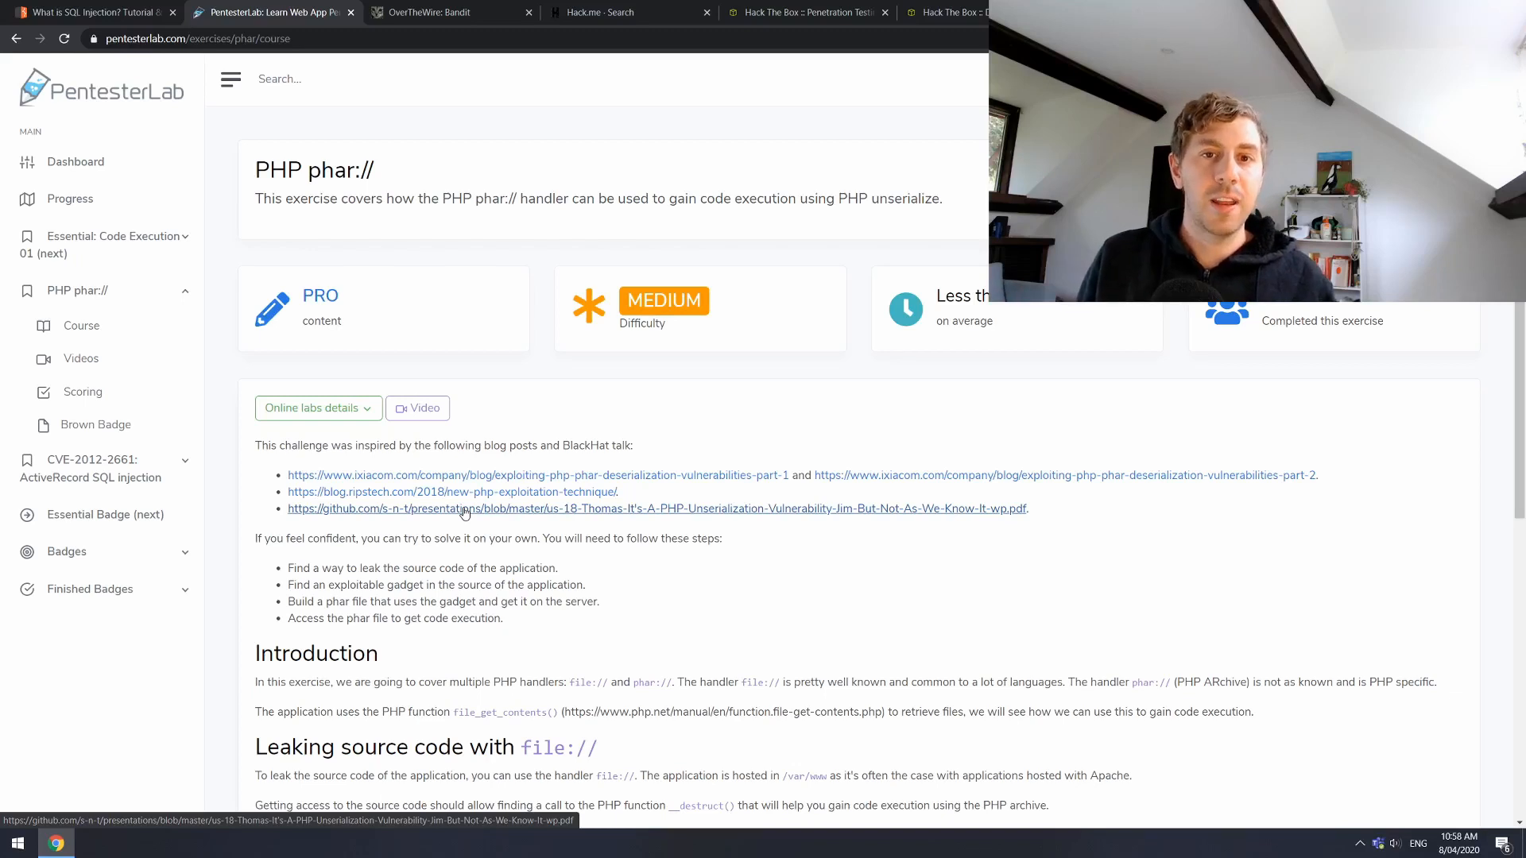
- Switch to Hack.me and bring up its Explore search listing of hackmes
left_click(448, 11)
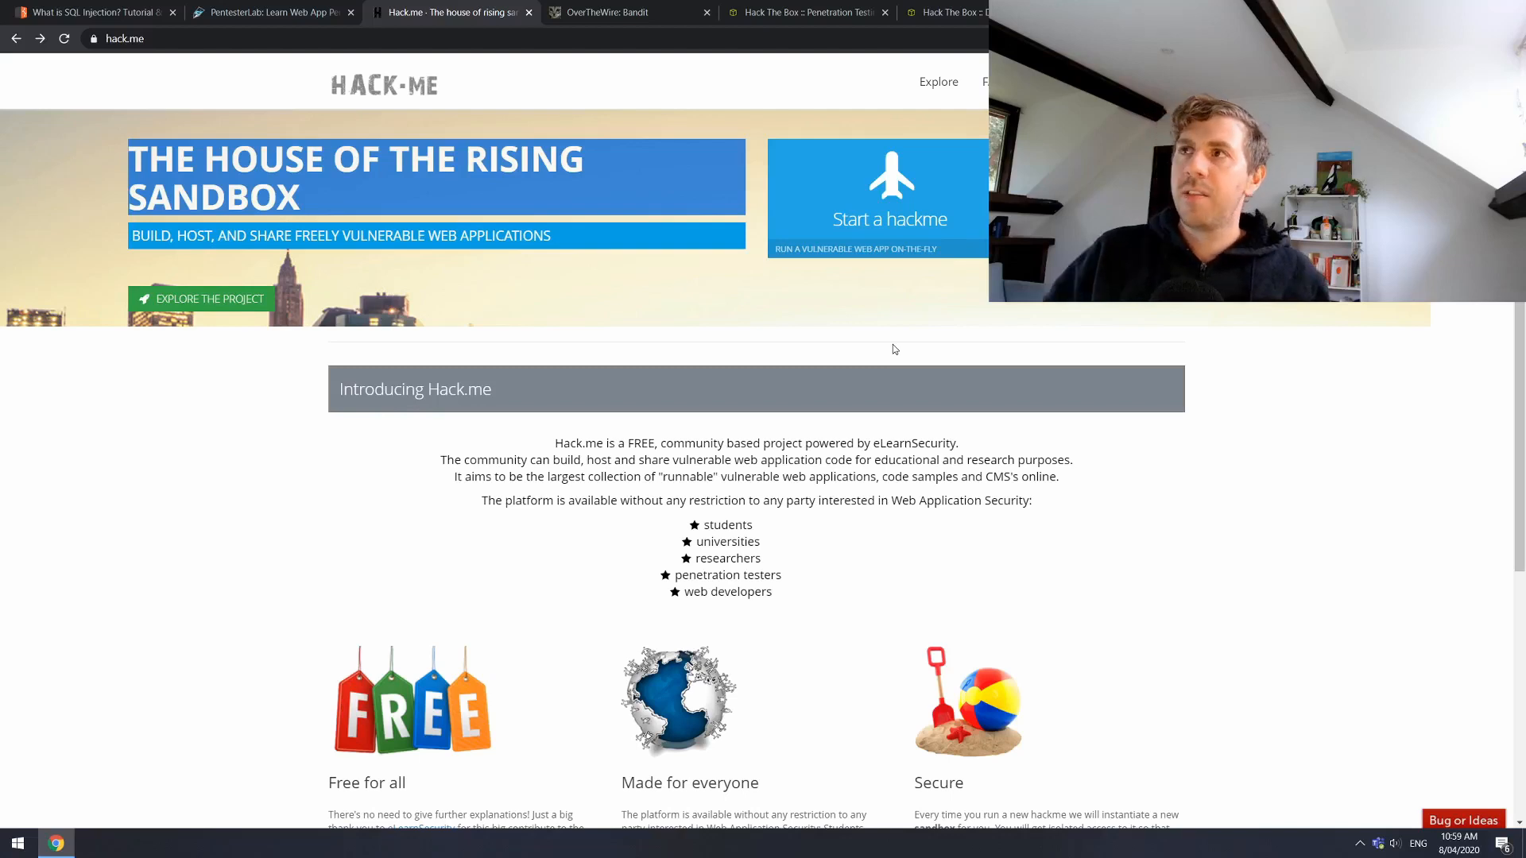
left_click(888, 219)
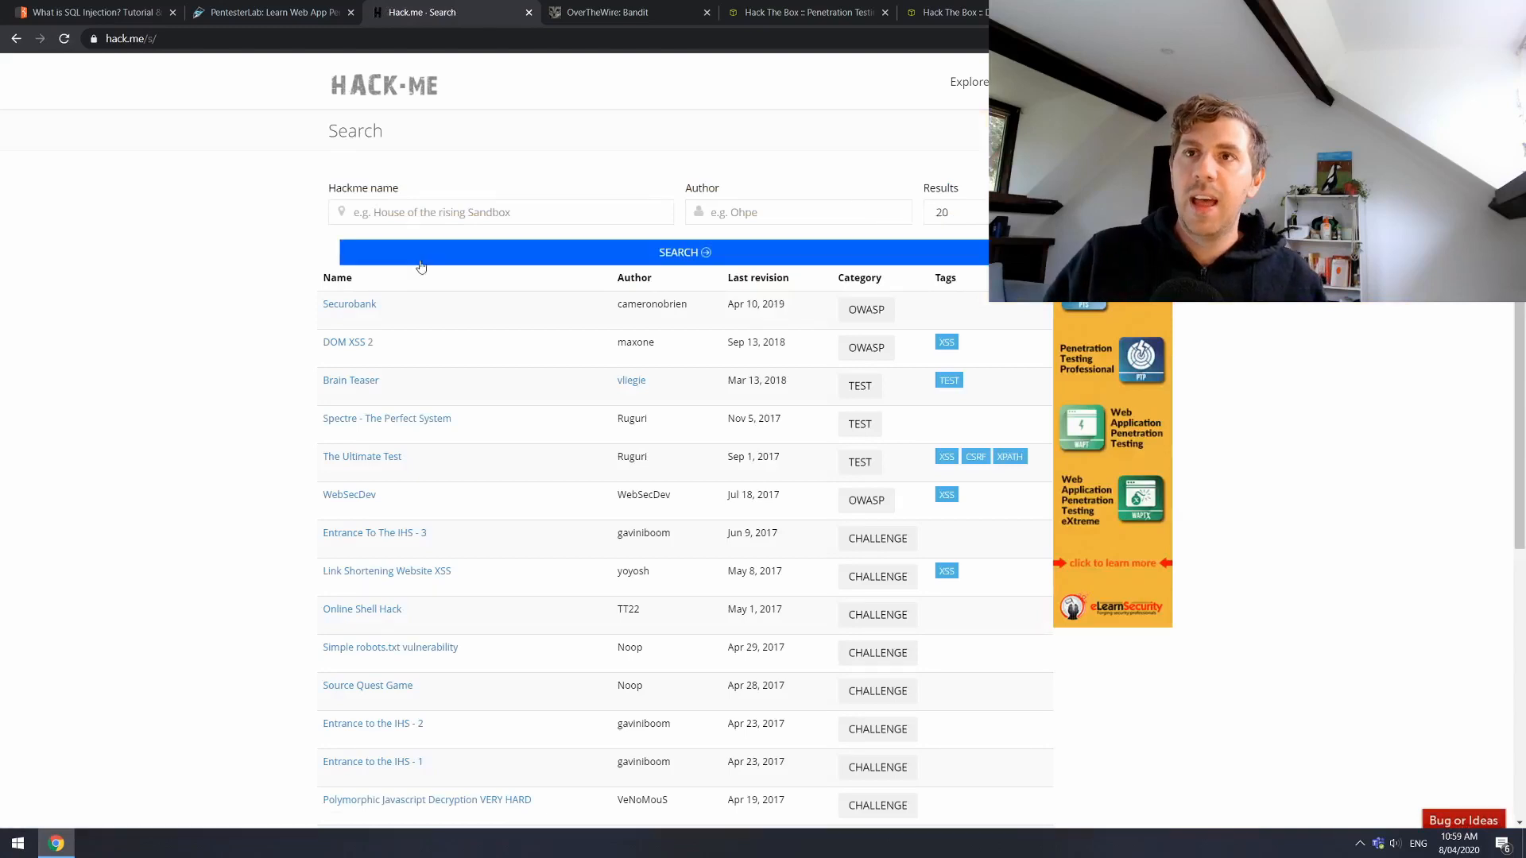
- Scroll the Hack.me results, then switch to OverTheWire's Natas wargame page
scroll("down", 3)
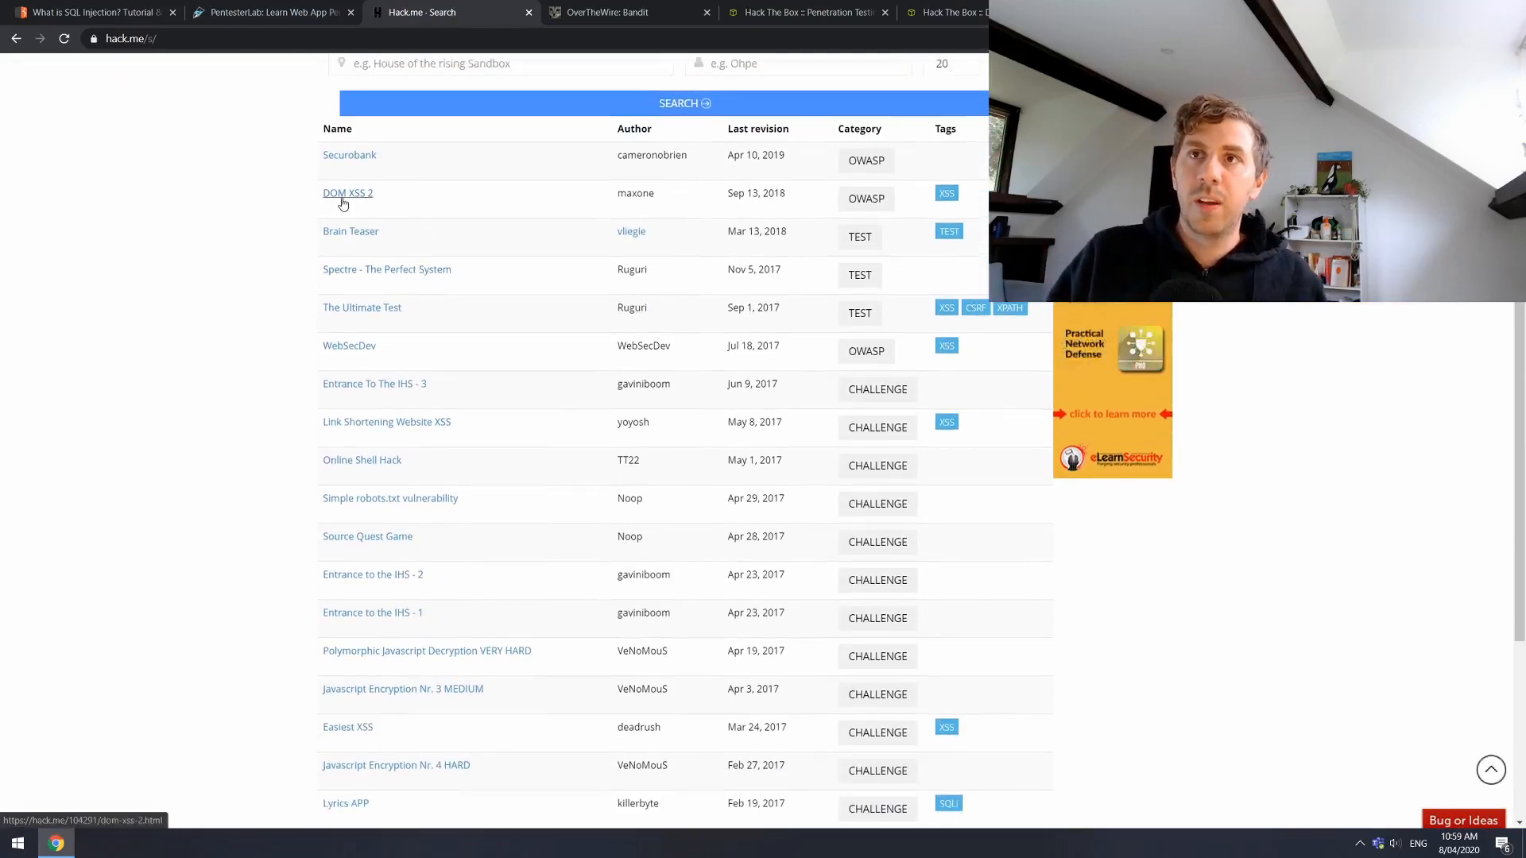
scroll("down", 3)
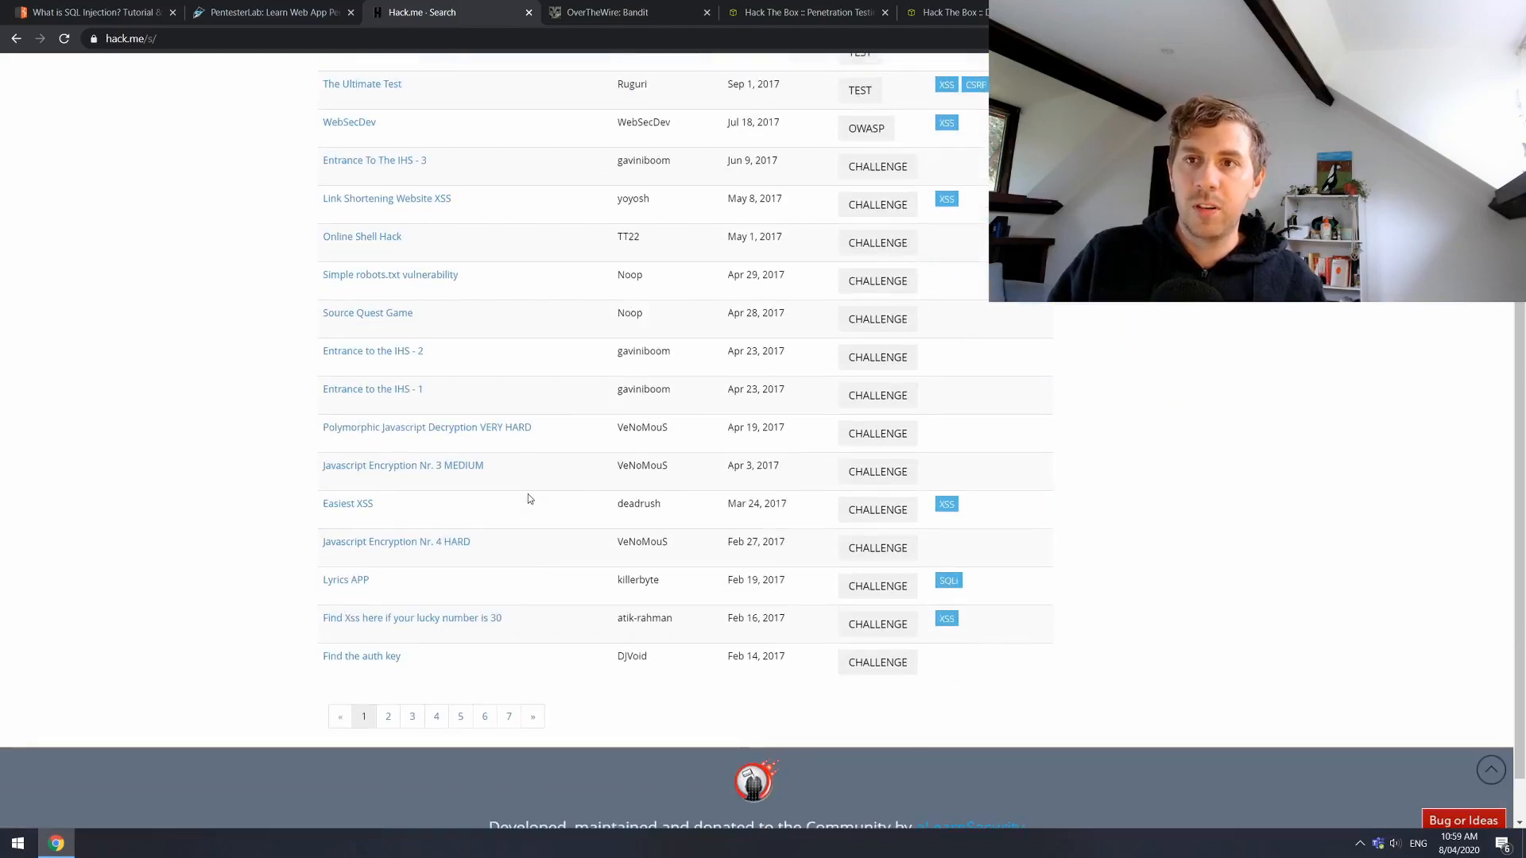
mouse_move(524, 487)
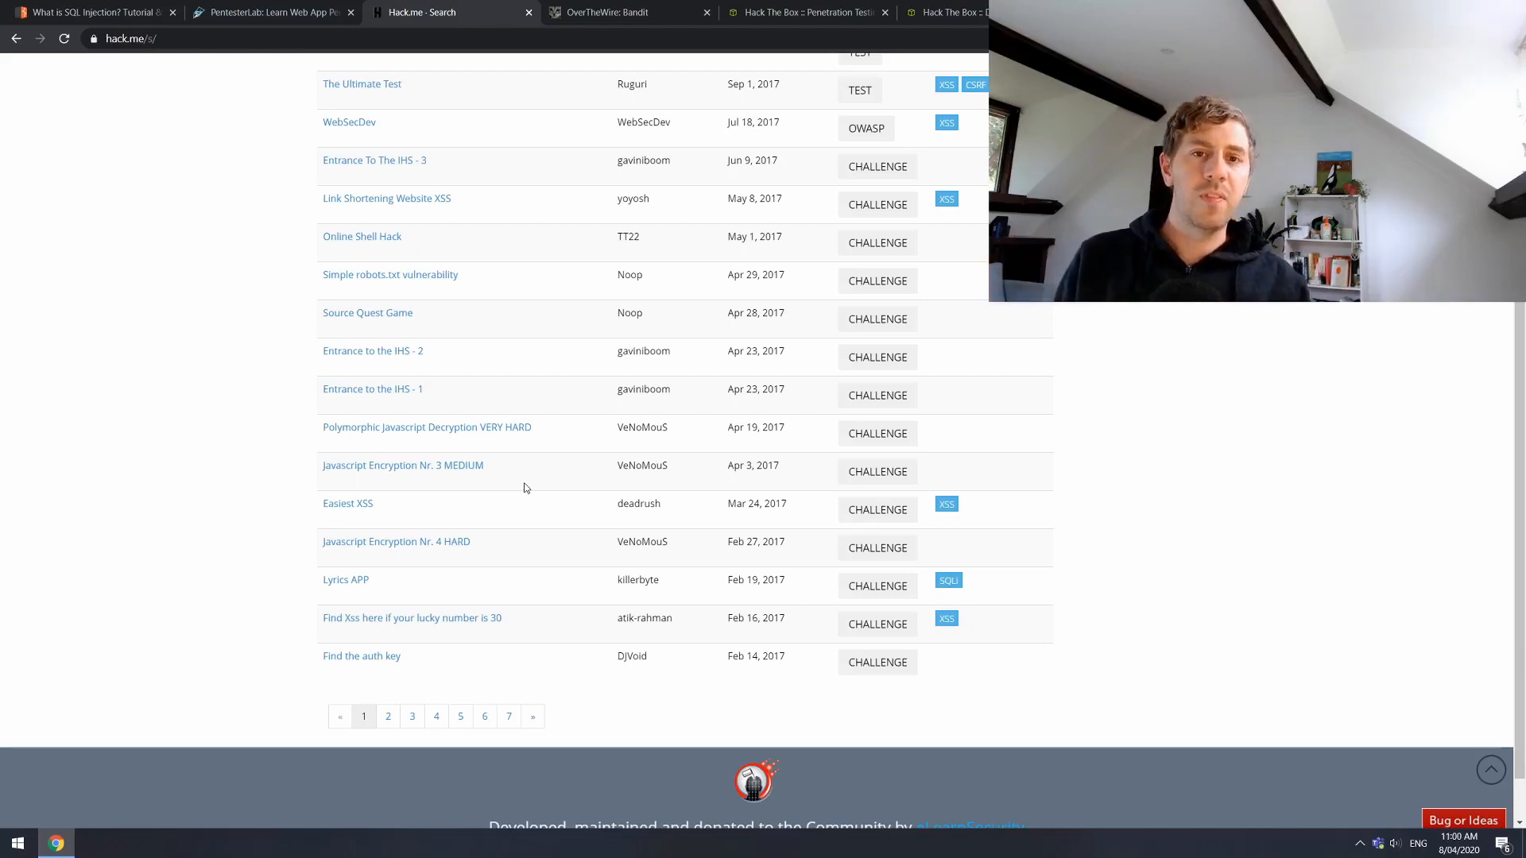
left_click(628, 11)
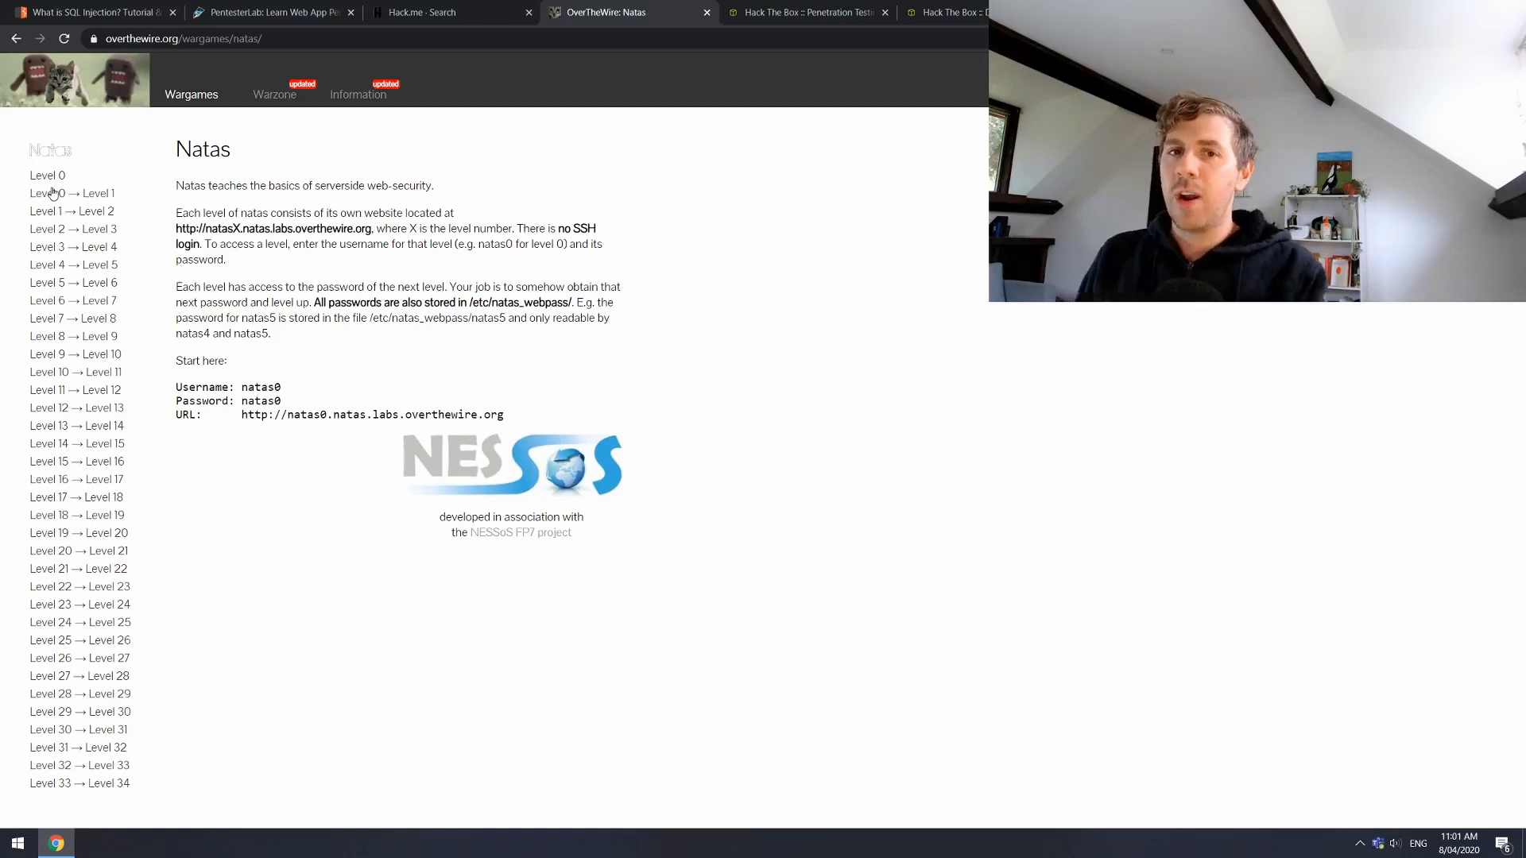
- Switch to the Hack The Box penetration-testing landing page
left_click(806, 11)
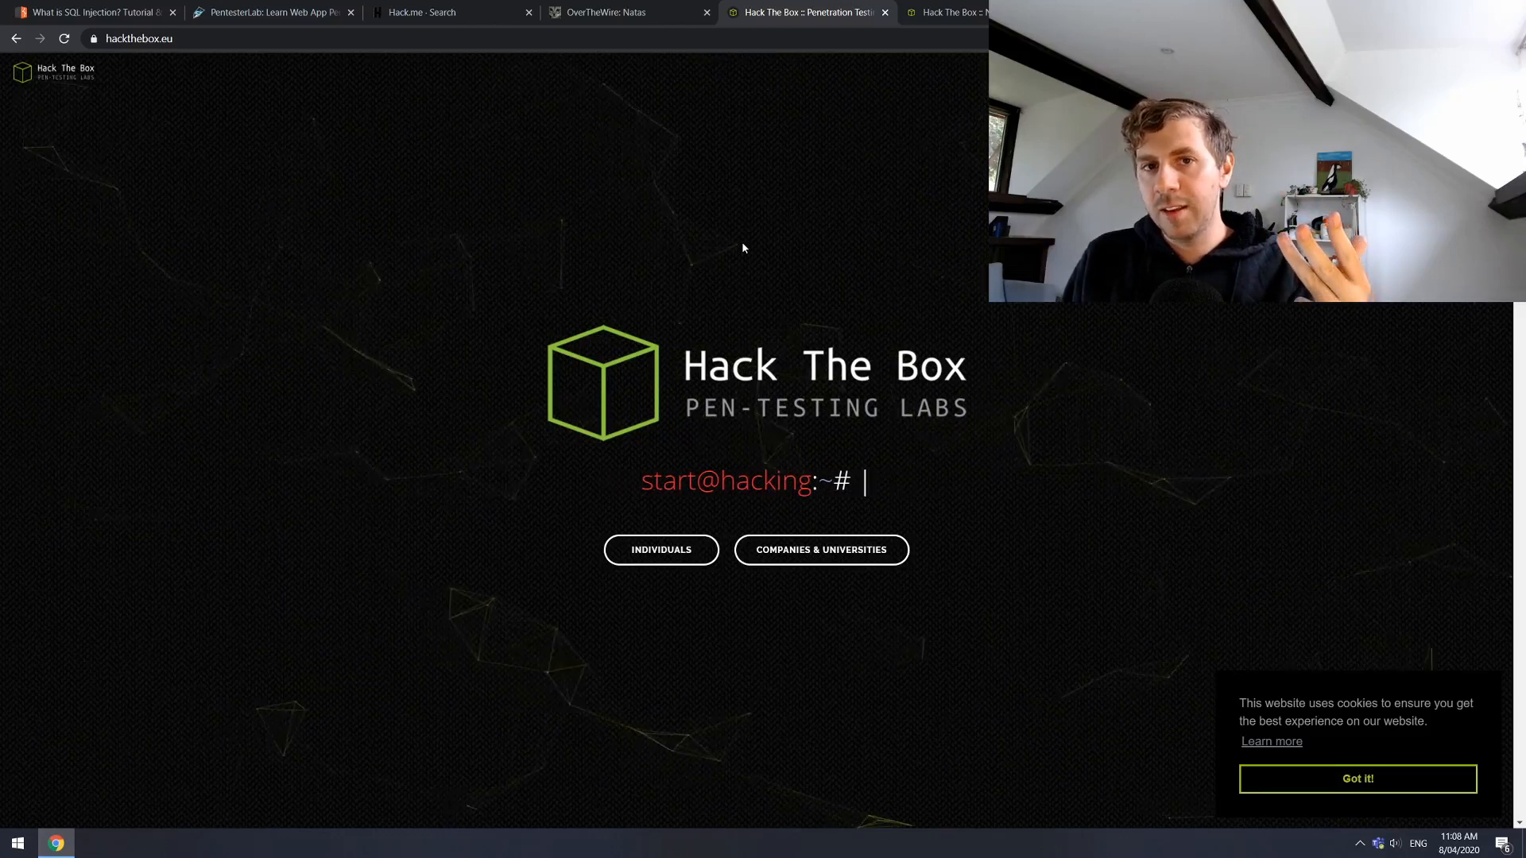
- Scroll down the hackthebox.eu landing page toward the logged-in dashboard
type("a")
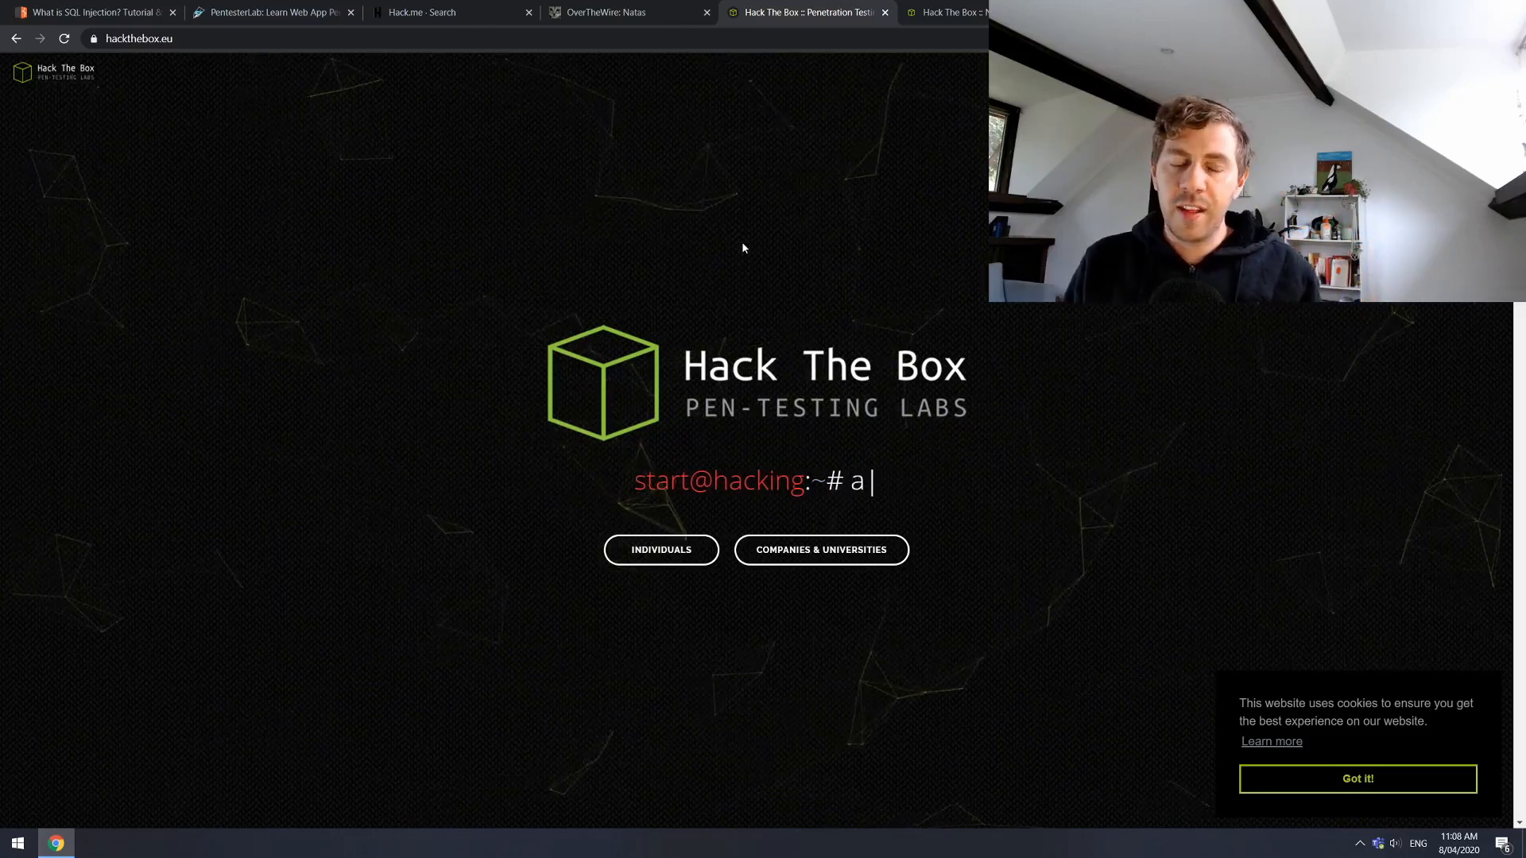
type("crono")
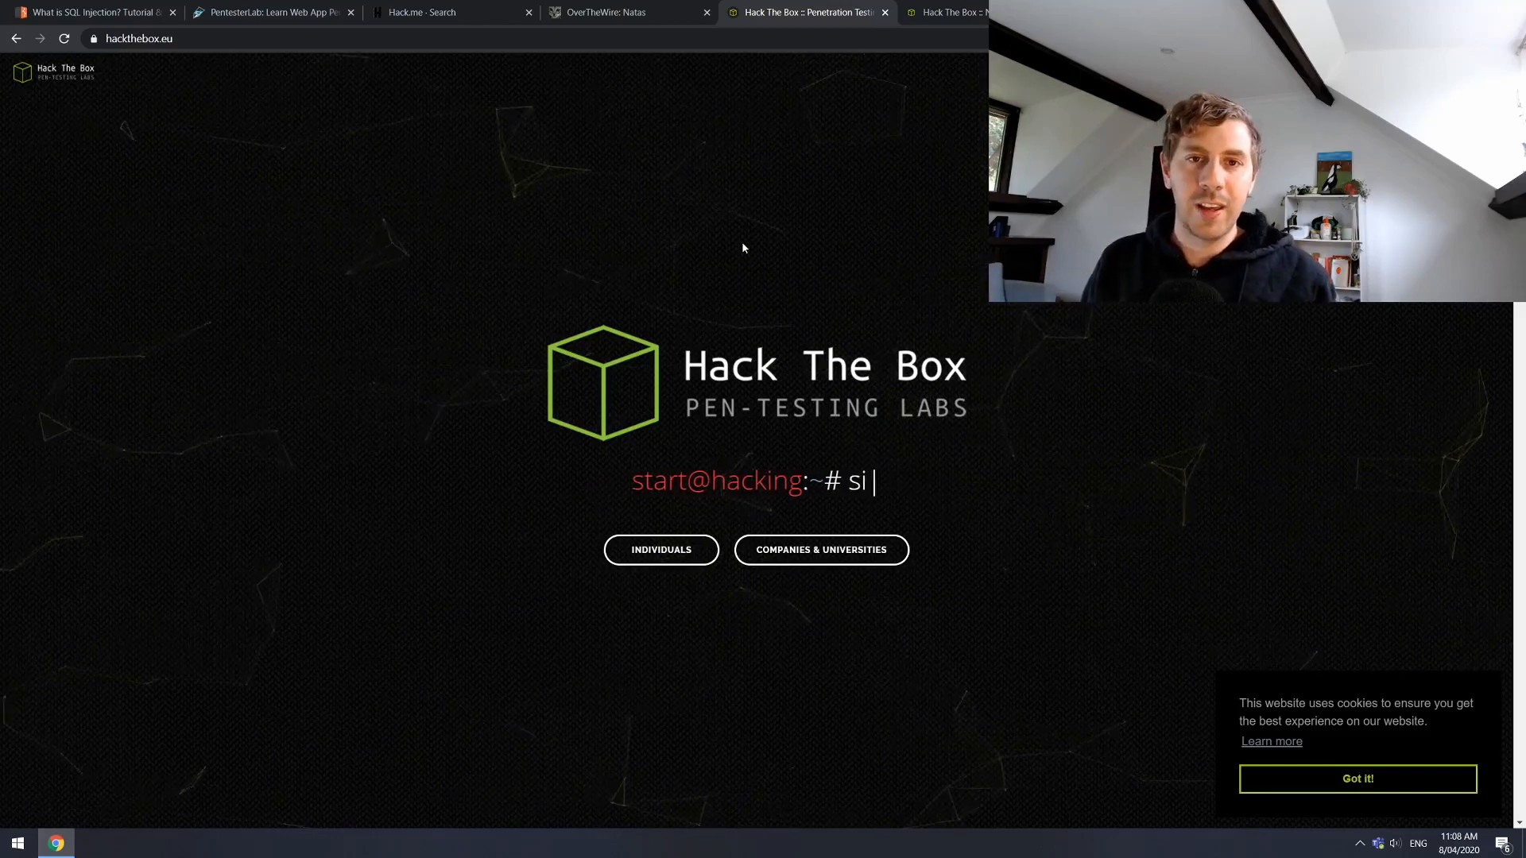
scroll("down", 3)
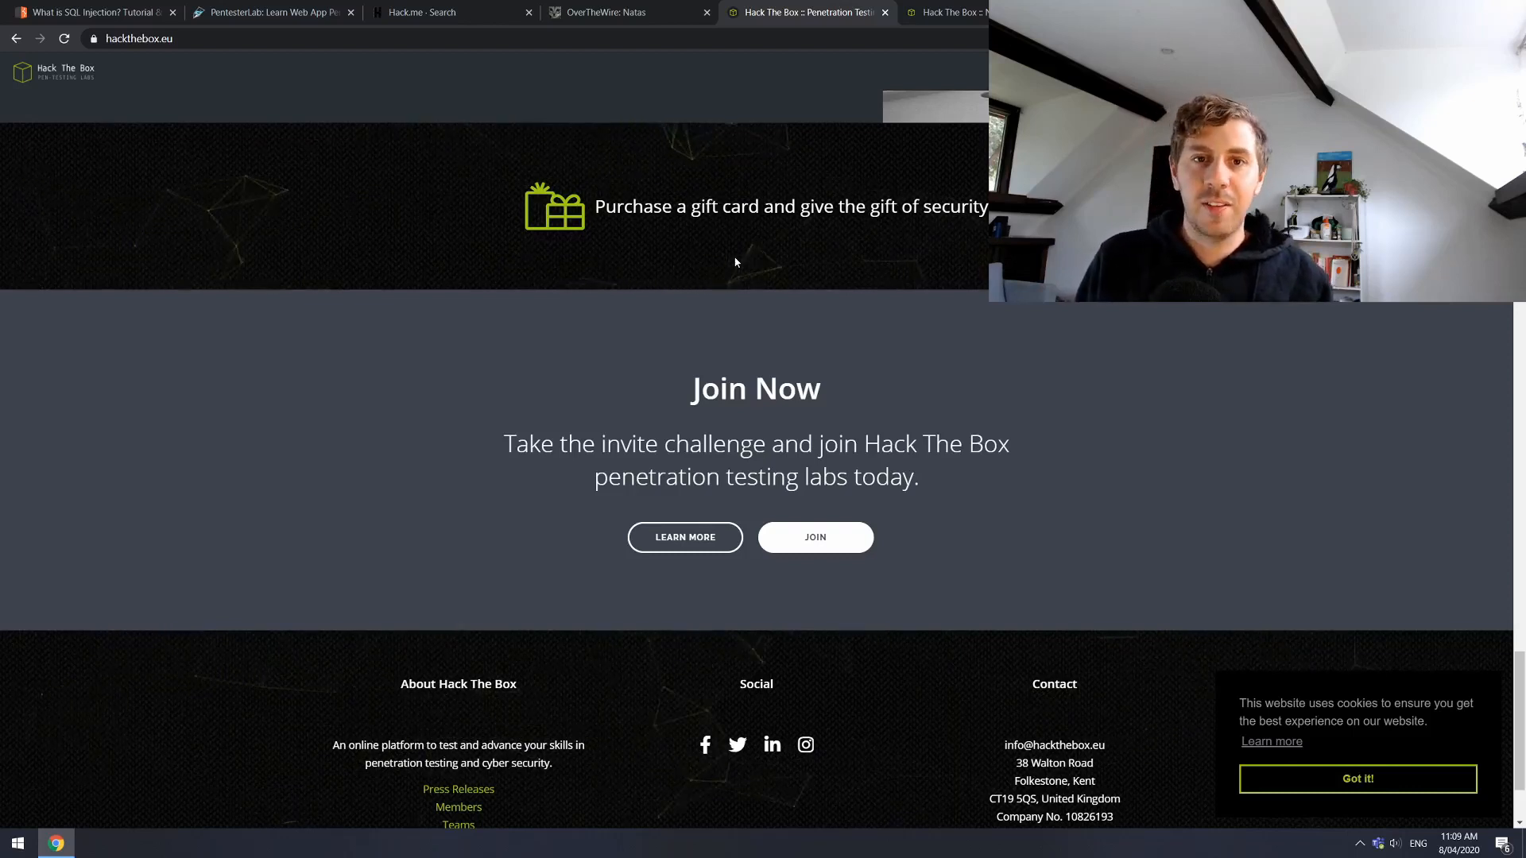
scroll("down", 3)
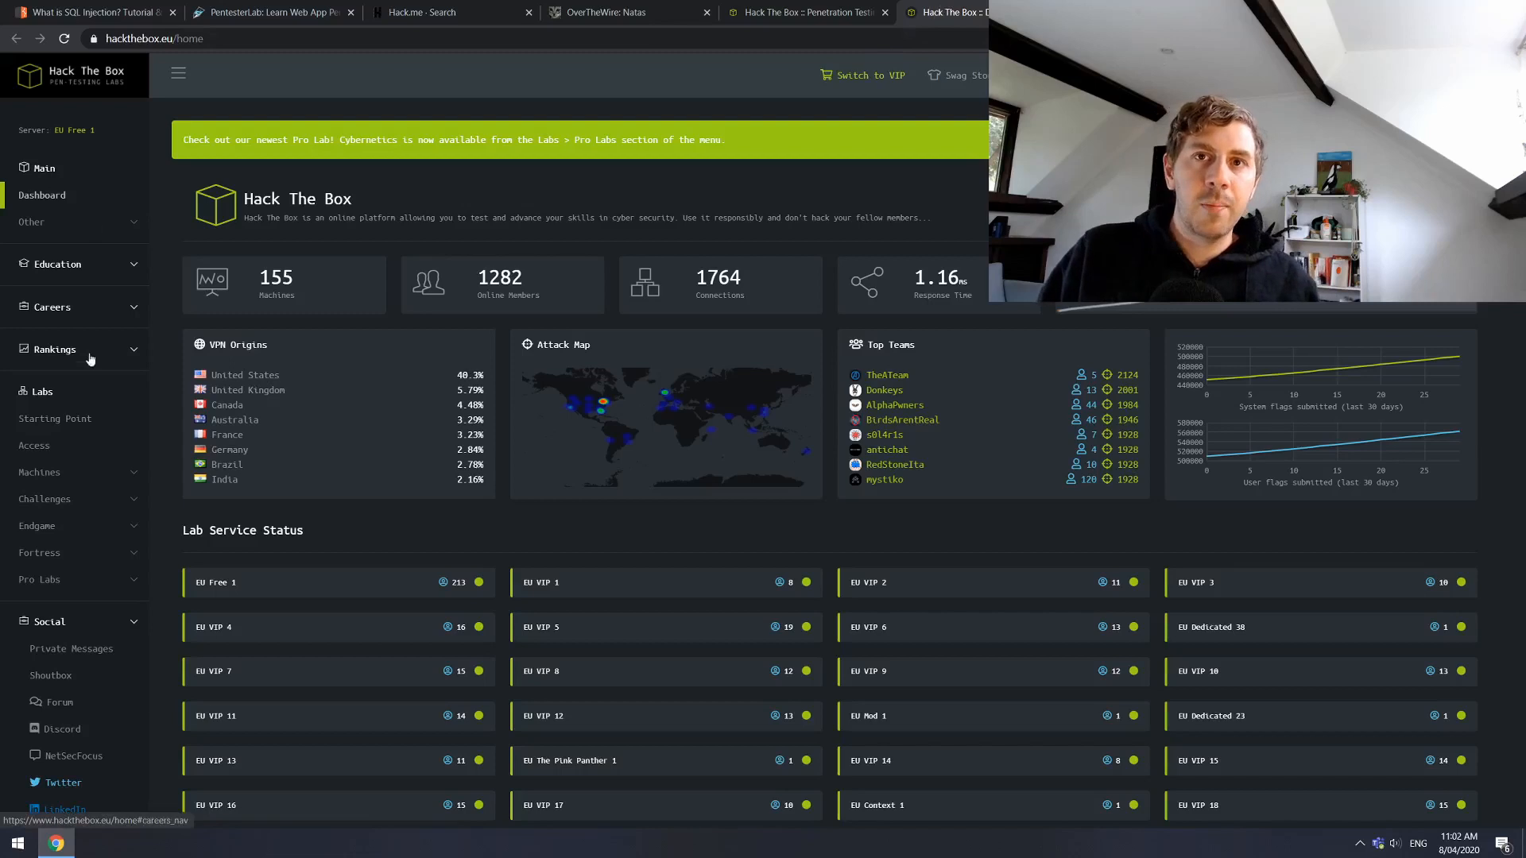
- Expand Labs > Machines in the sidebar and show All active machines
left_click(40, 472)
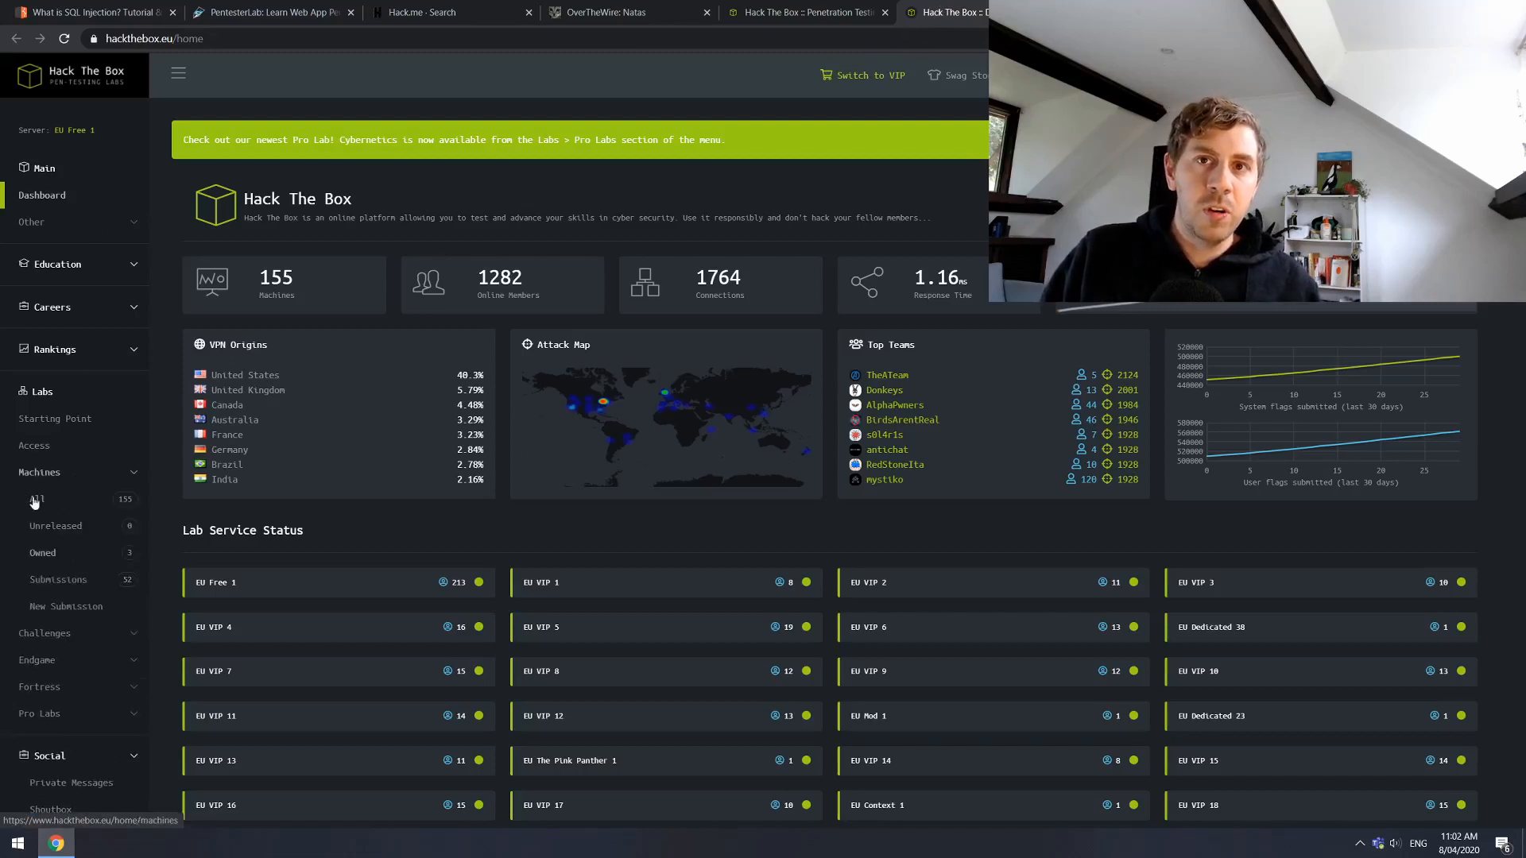
left_click(36, 499)
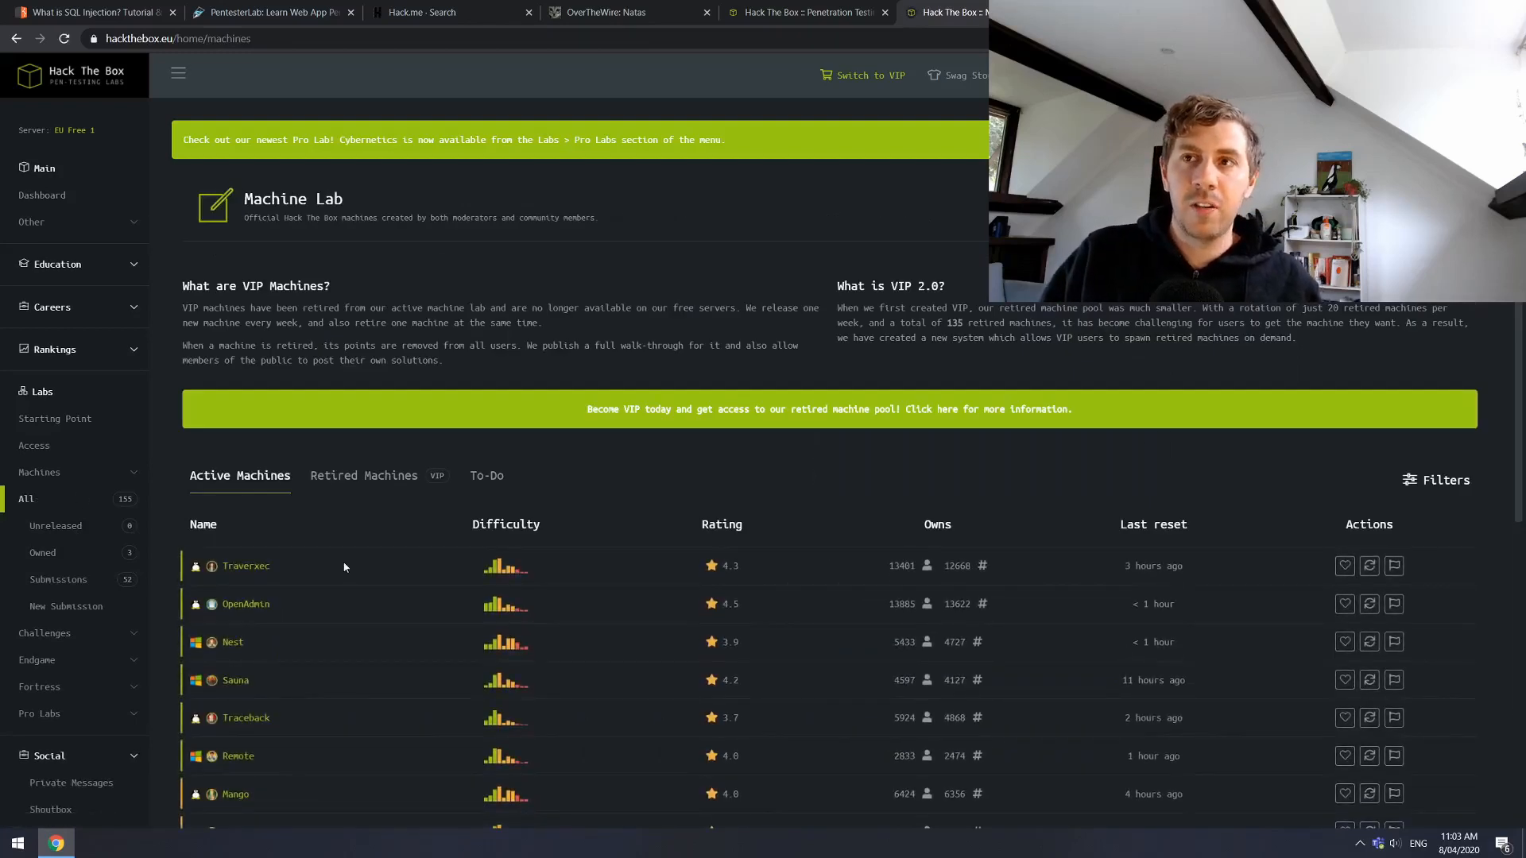
mouse_move(271, 566)
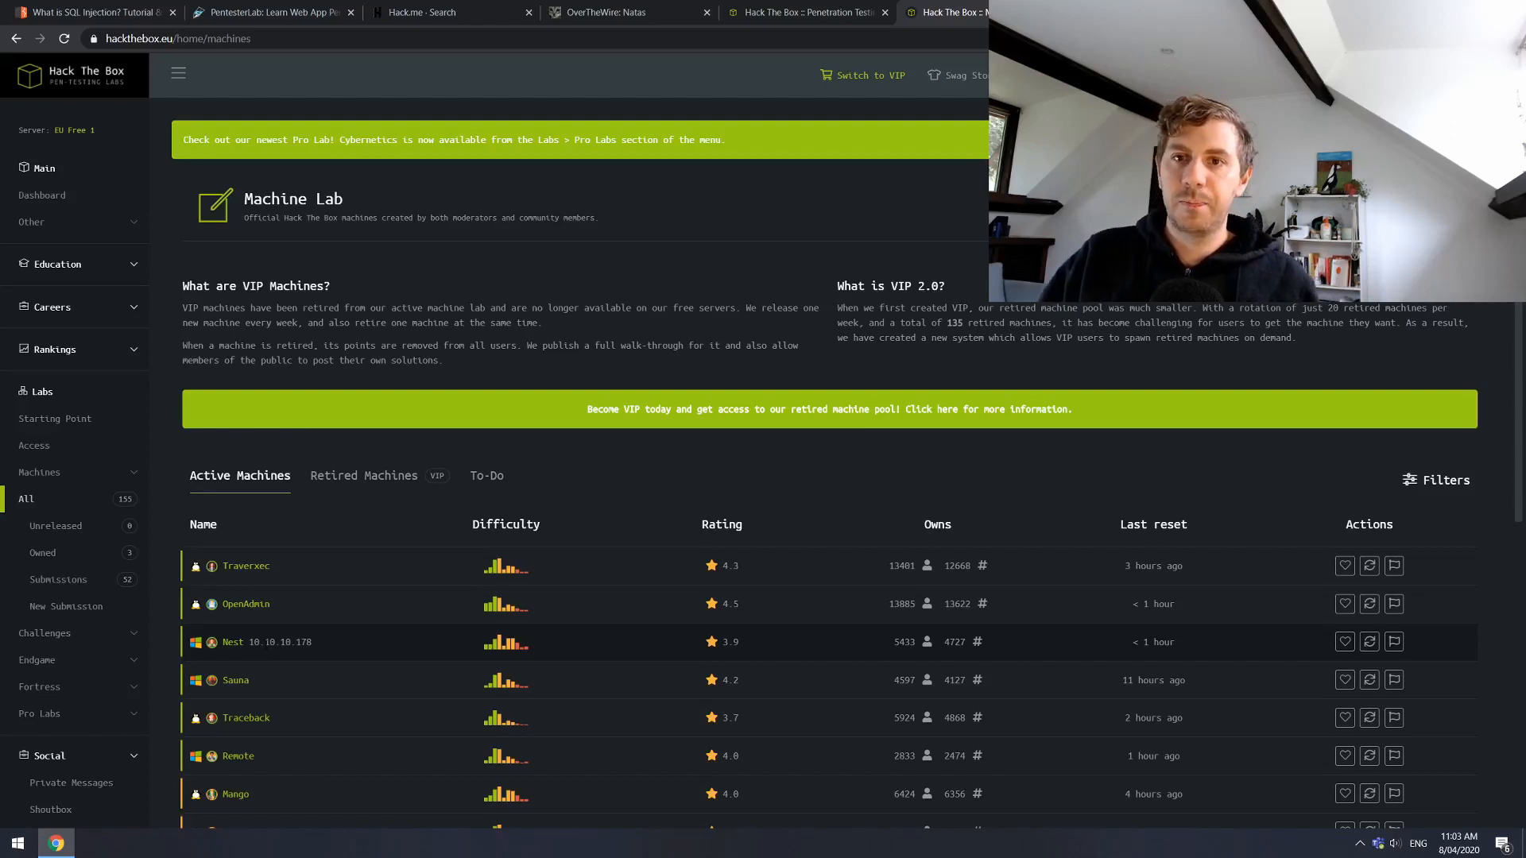
- Open the Nest machine's profile from the Active Machines table
left_click(232, 642)
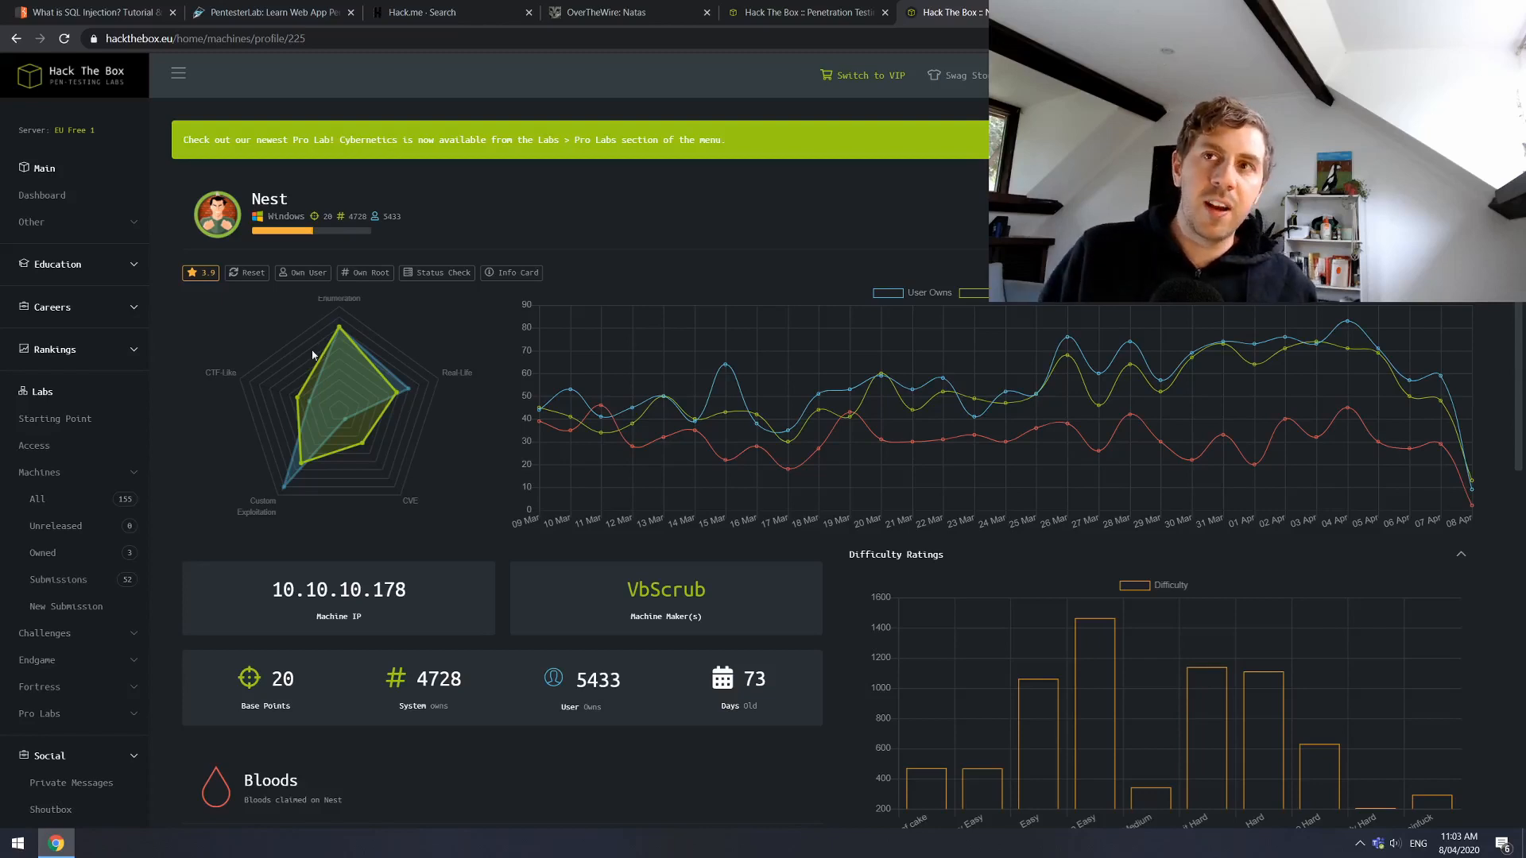
mouse_move(235, 383)
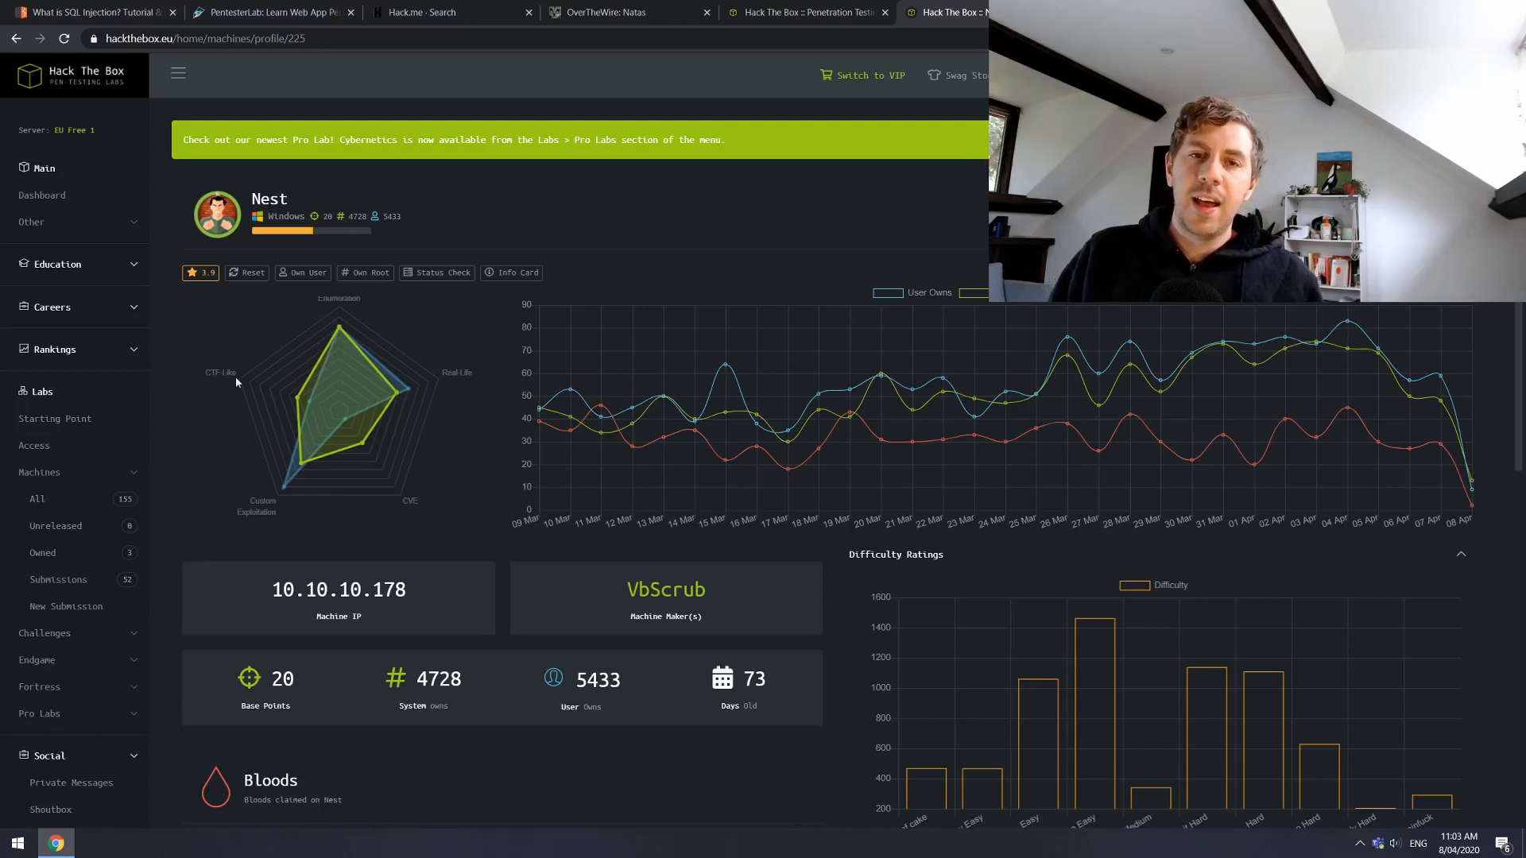